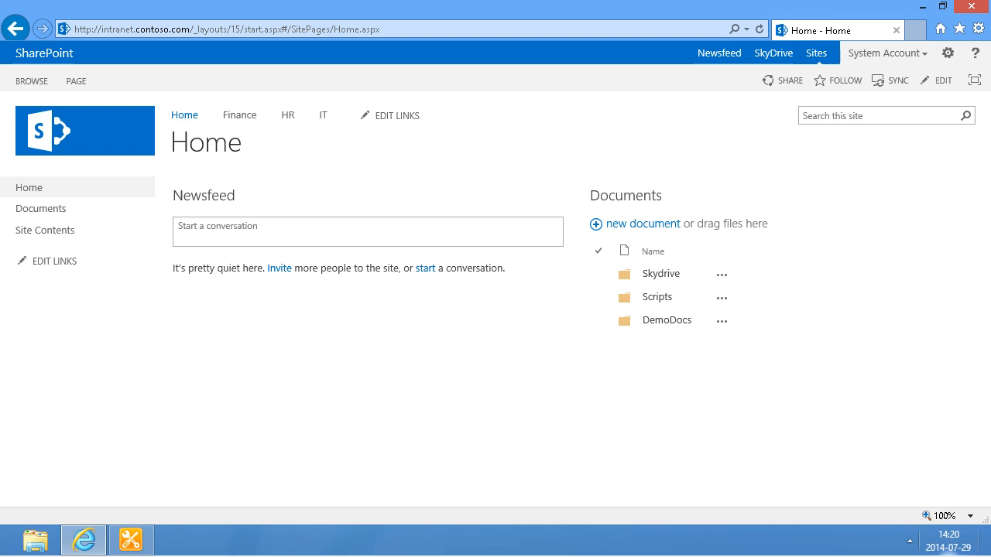
{"action": "mouse_move", "coordinate": [379, 205]}
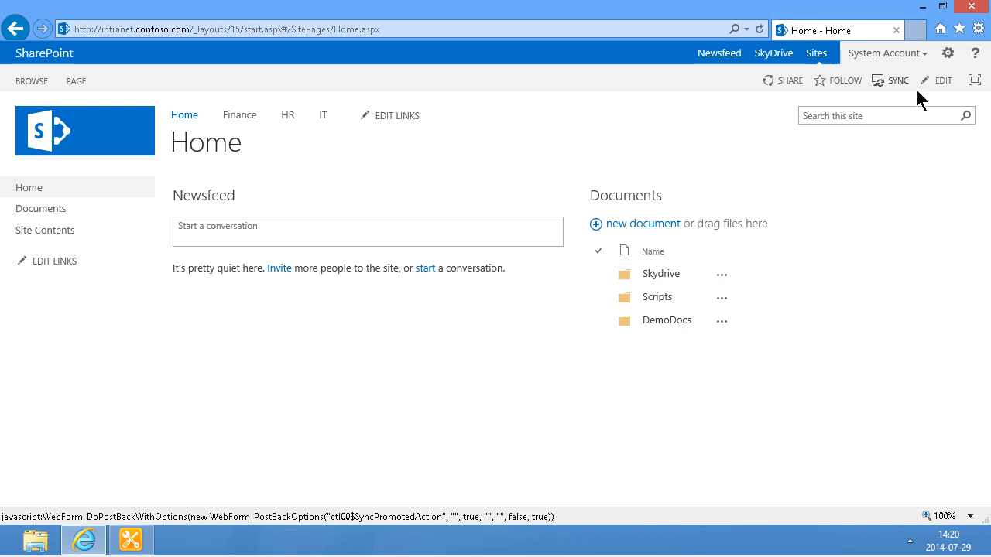
Step: Put the SharePoint Home page into edit mode with the cursor in its empty top zone
{"action": "left_click", "coordinate": [944, 80]}
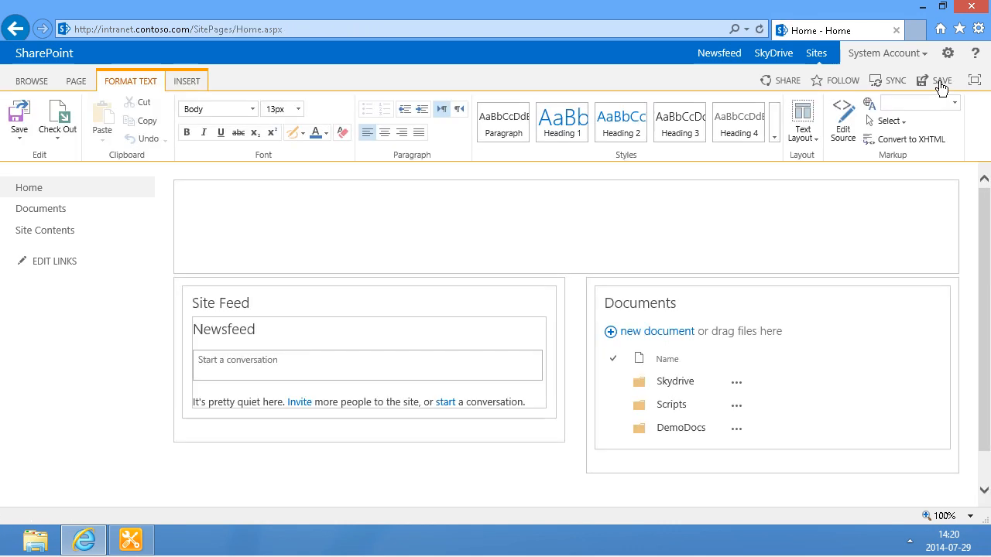
{"action": "left_click", "coordinate": [309, 201]}
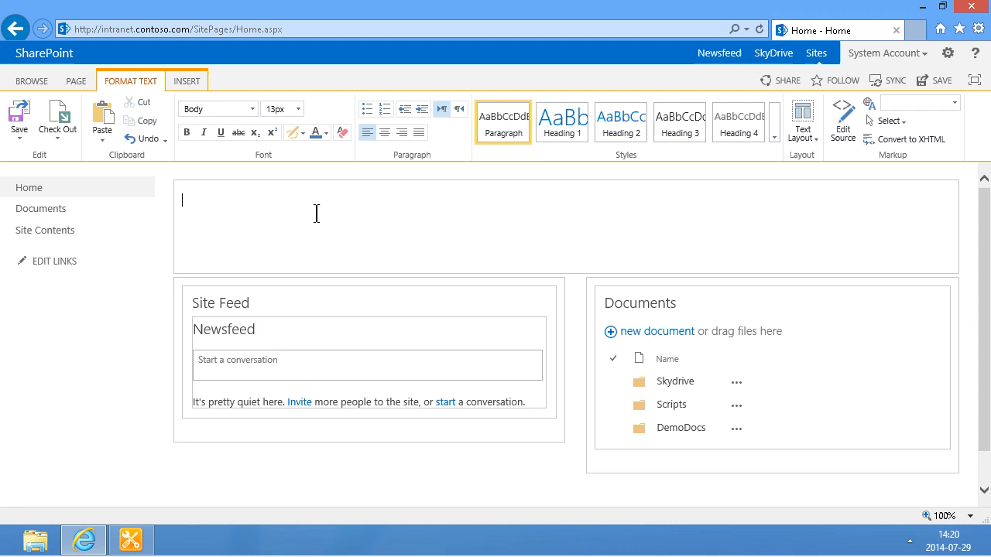
{"action": "mouse_move", "coordinate": [216, 474]}
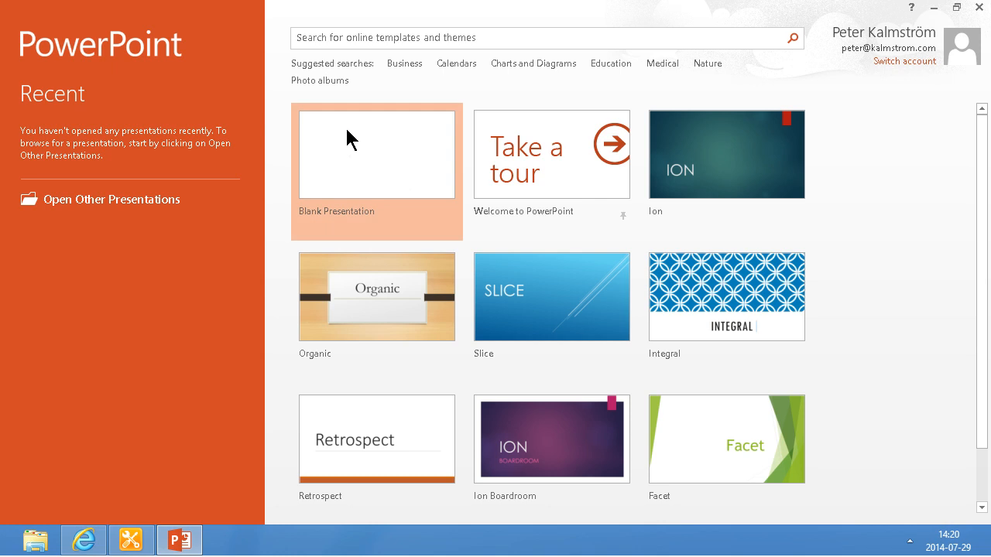
Step: Start a blank presentation and add a Segmented Pyramid from the SmartArt gallery
{"action": "left_click", "coordinate": [377, 154]}
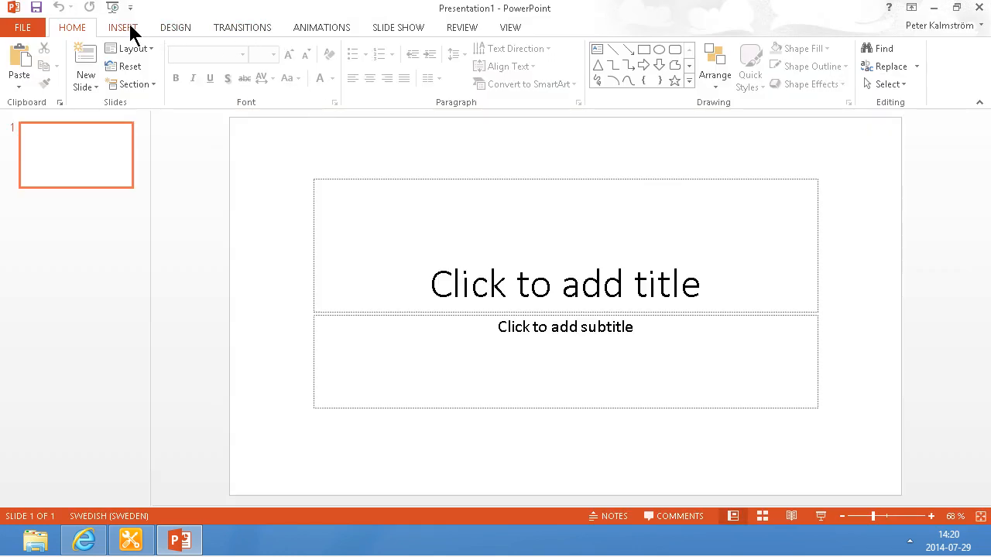
{"action": "left_click", "coordinate": [123, 27]}
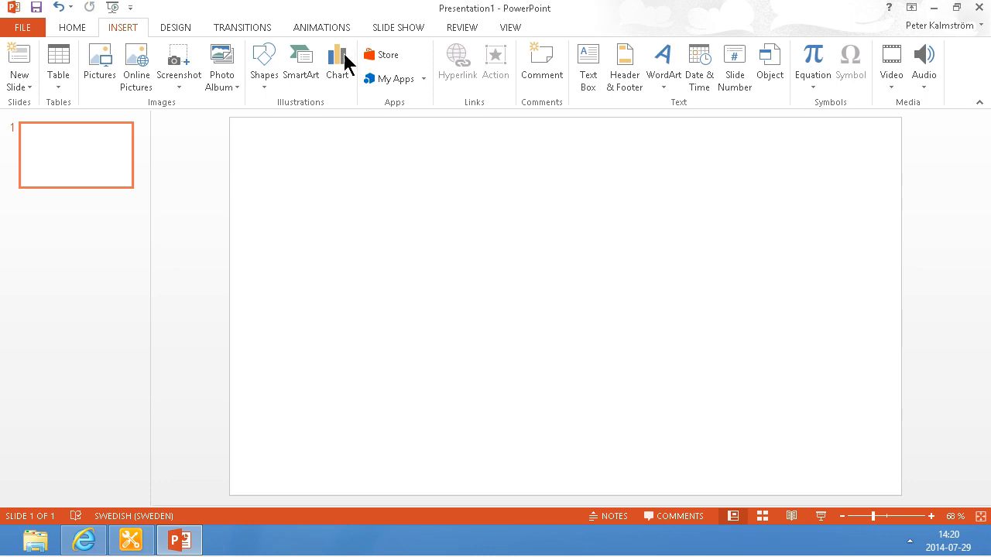
{"action": "left_click", "coordinate": [300, 66]}
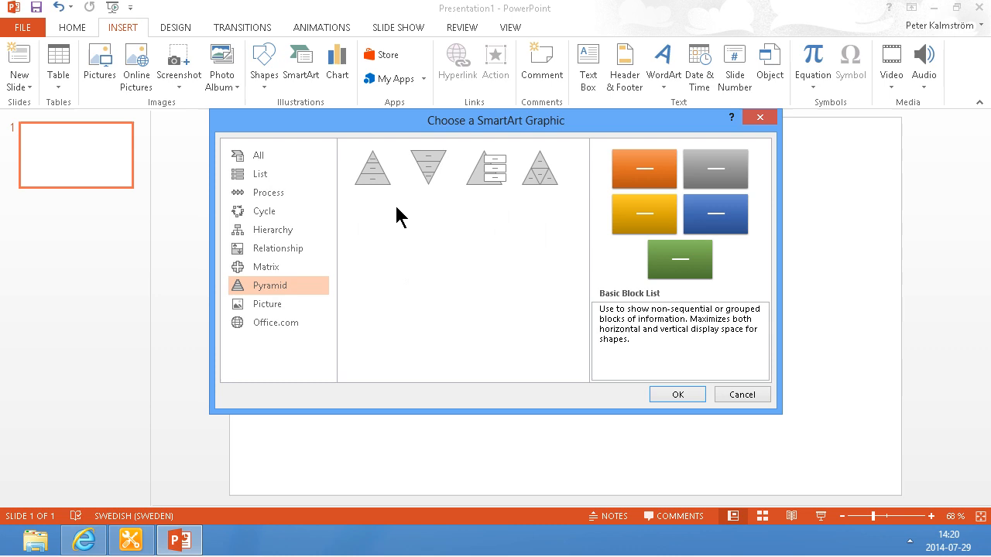
{"action": "mouse_move", "coordinate": [540, 169]}
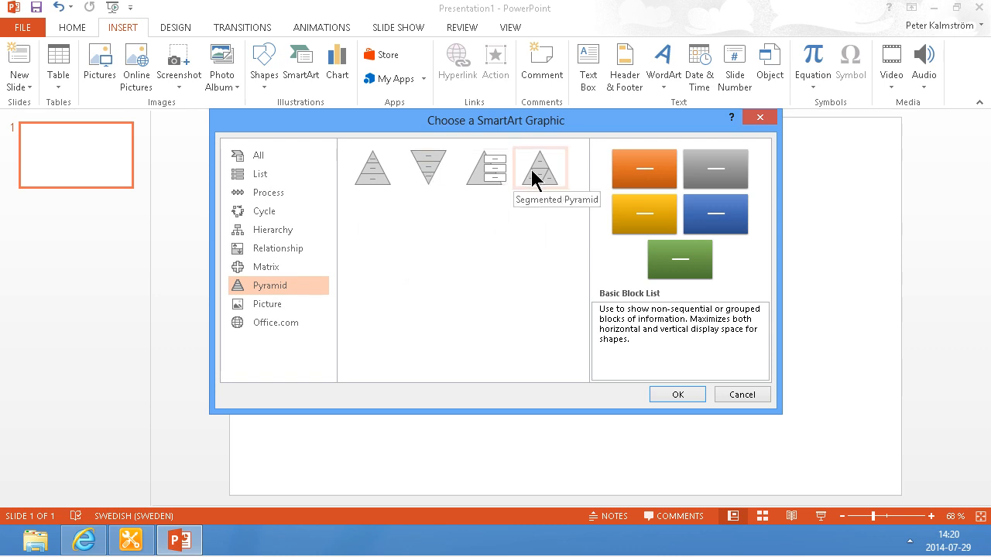
{"action": "left_click", "coordinate": [676, 394]}
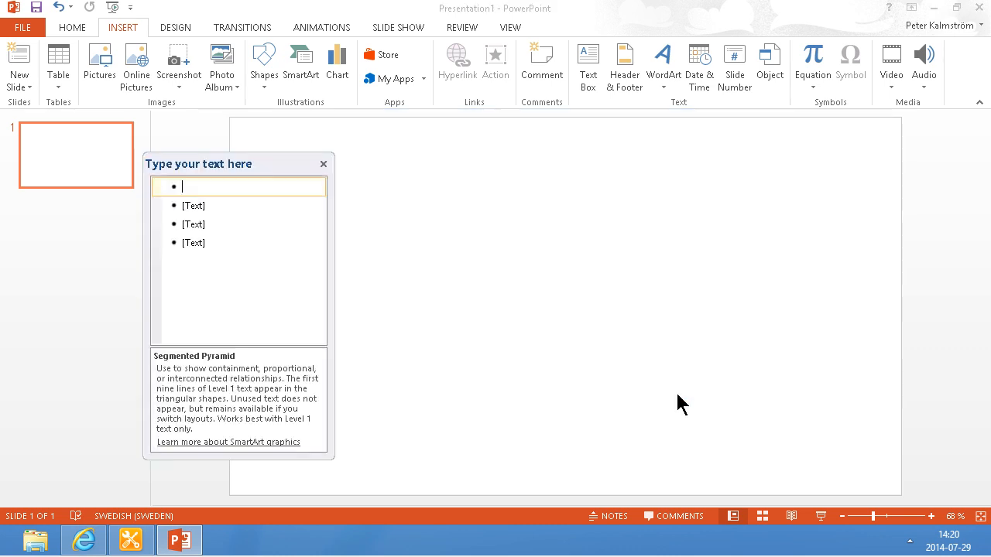
Step: Label the pyramid layers HQ, IT, HR and Finance
{"action": "type", "text": "H"}
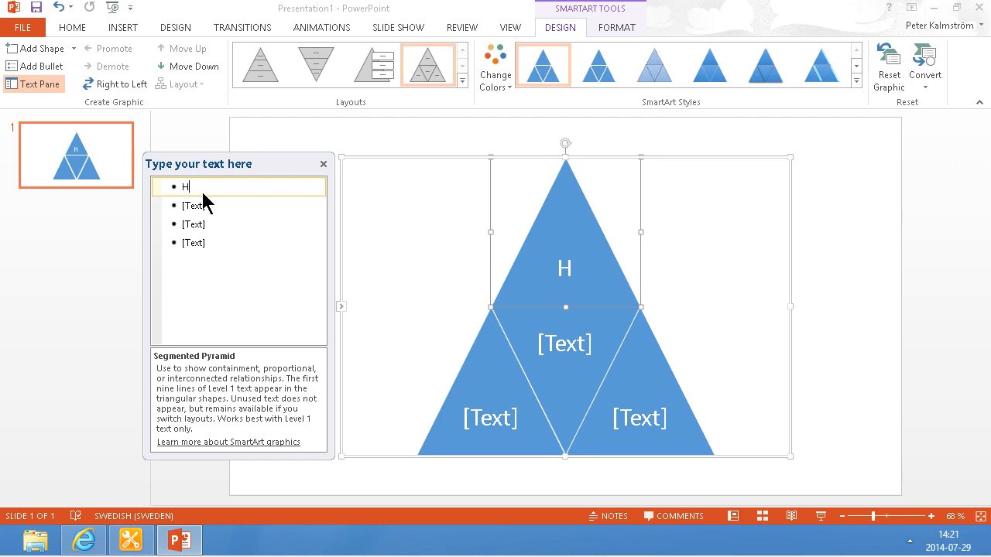
{"action": "type", "text": "Q"}
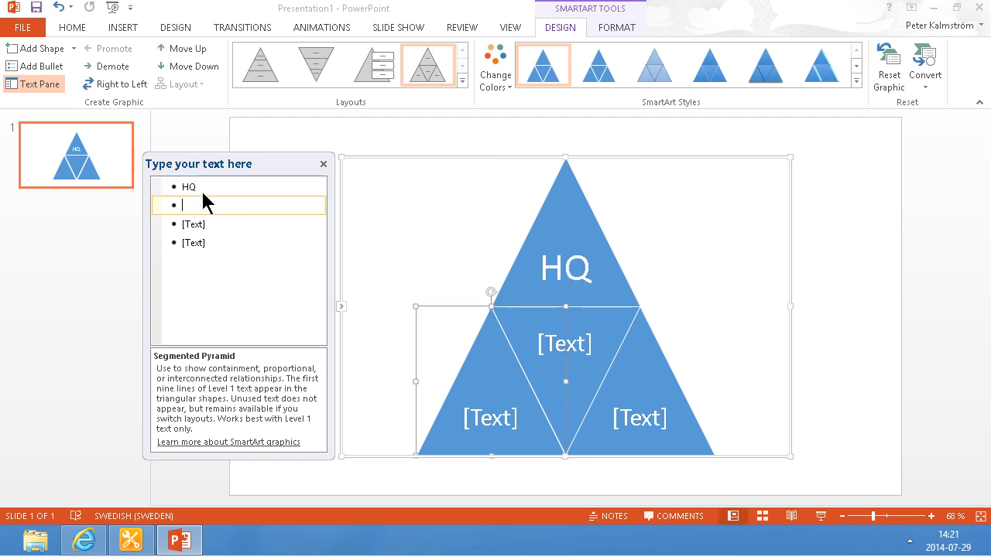
{"action": "type", "text": "IT"}
{"action": "left_click", "coordinate": [238, 242]}
{"action": "type", "text": "Fin"}
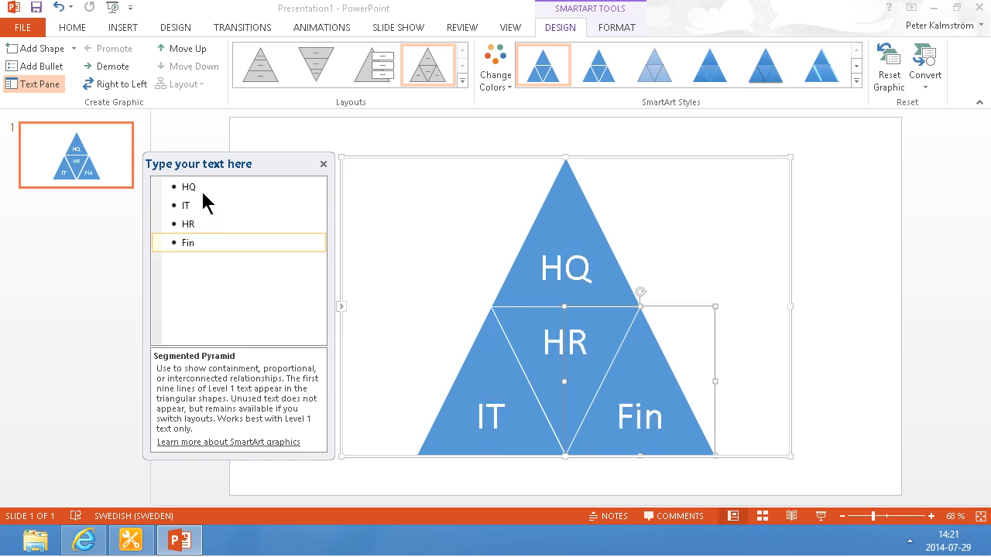
{"action": "type", "text": "ance"}
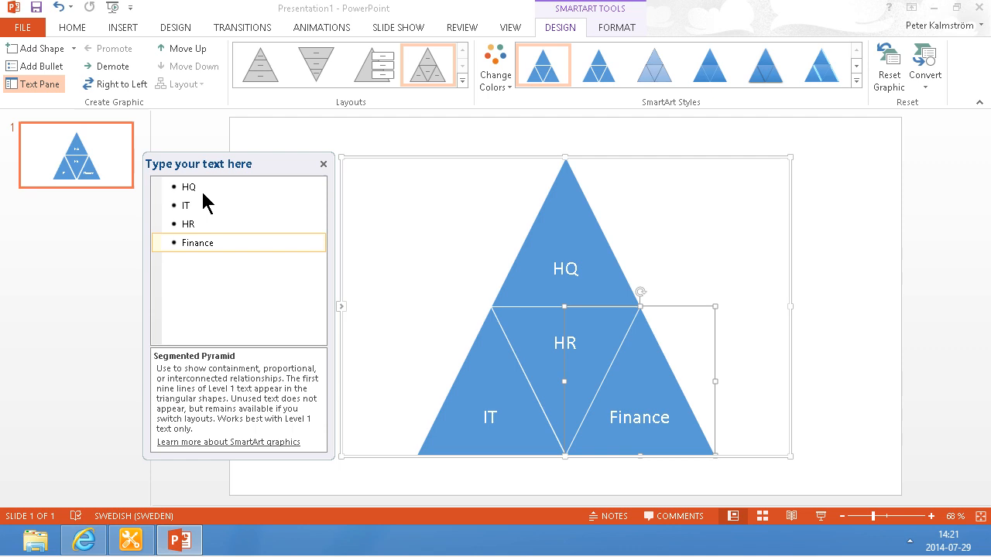
Step: Try the pyramid layouts and settle on Basic Pyramid
{"action": "left_click", "coordinate": [315, 64]}
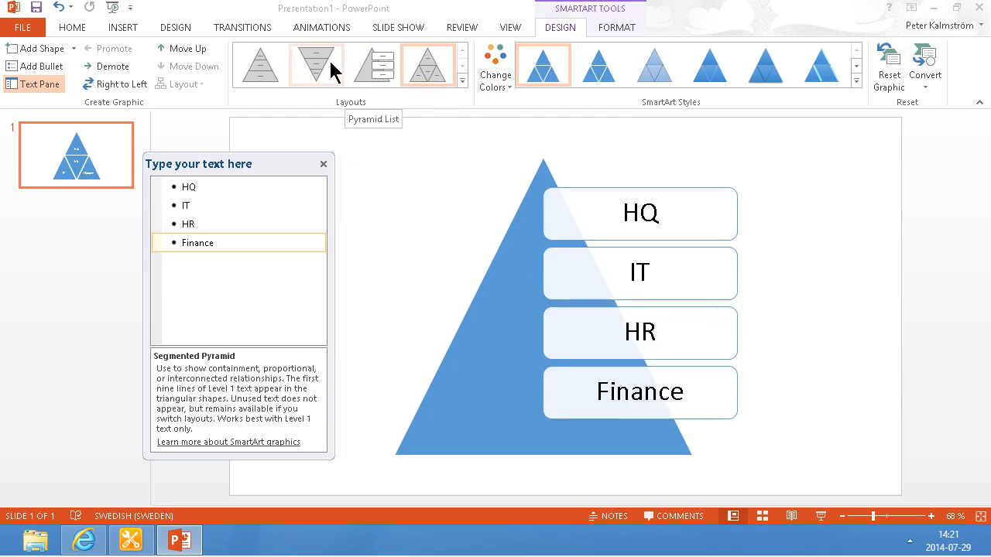
{"action": "left_click", "coordinate": [315, 64]}
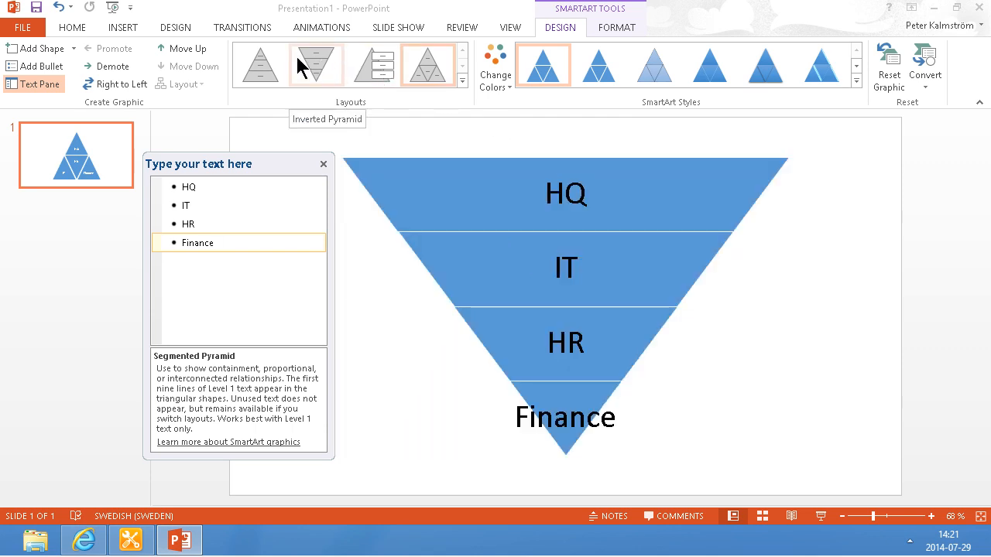
{"action": "left_click", "coordinate": [259, 65]}
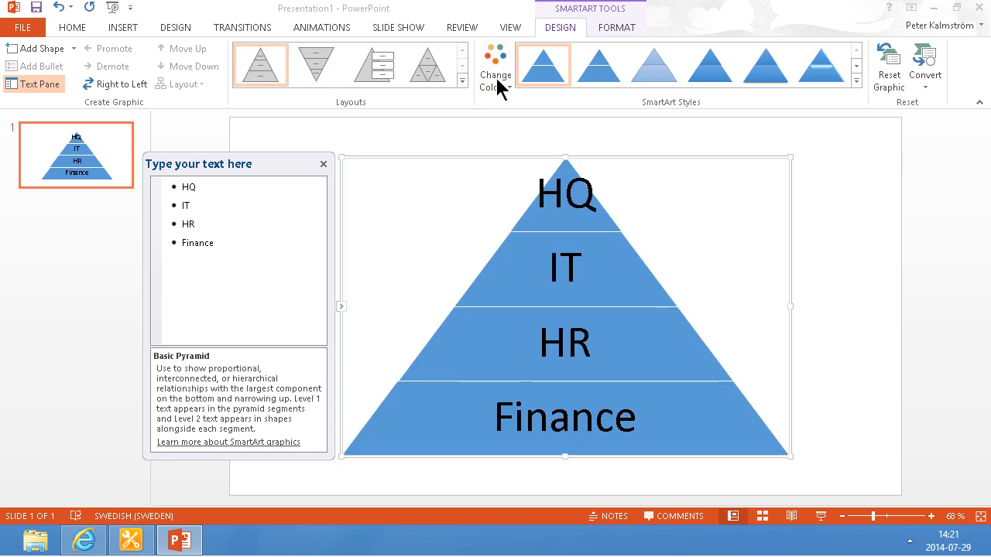
{"action": "left_click", "coordinate": [495, 66]}
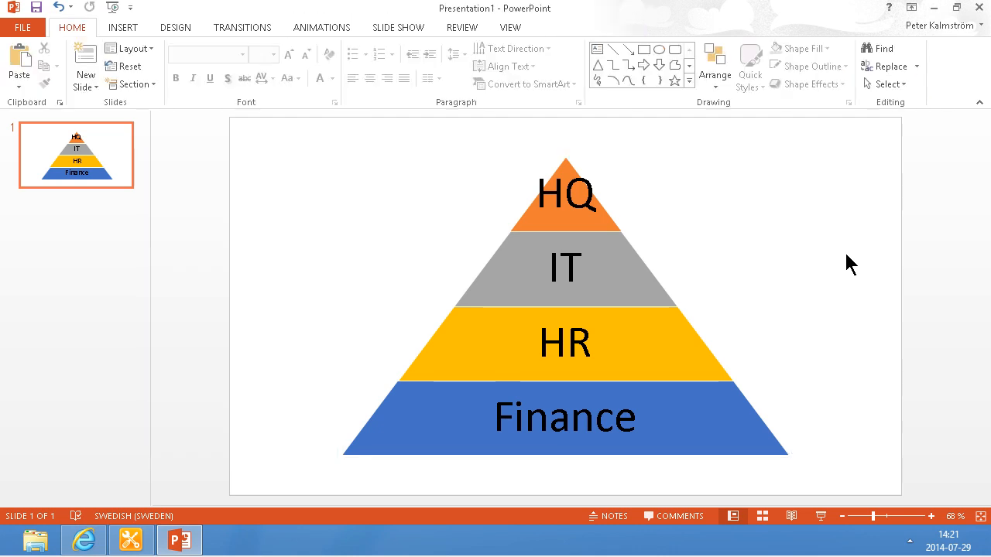
Step: Put a picture copy of the coloured pyramid on slide 2 and start saving it as an image
{"action": "left_click", "coordinate": [565, 340]}
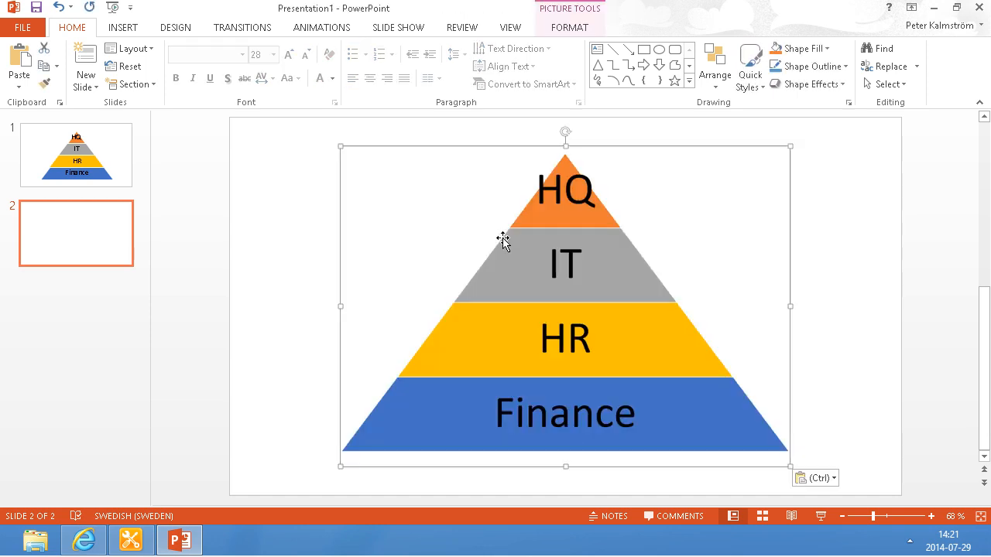
{"action": "right_click", "coordinate": [503, 238]}
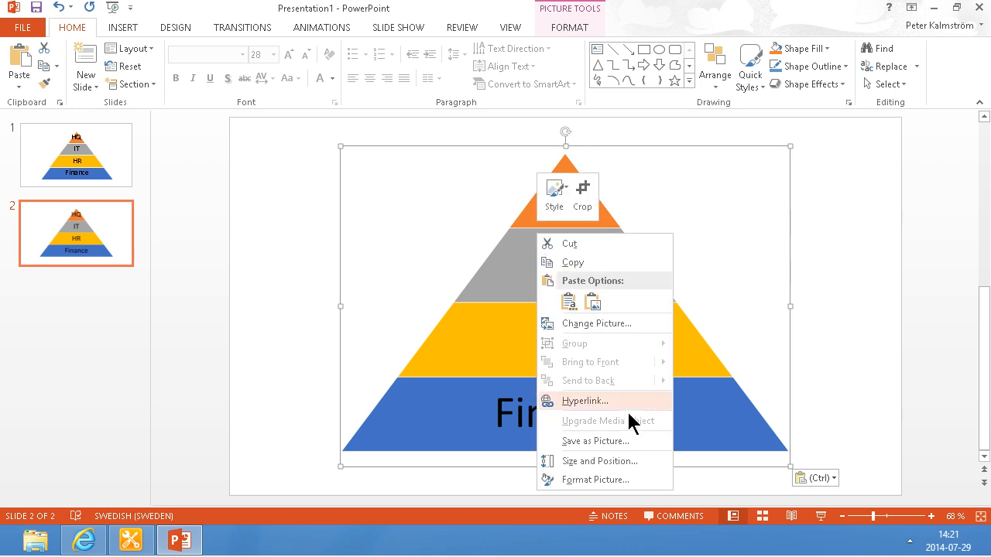
{"action": "left_click", "coordinate": [595, 440]}
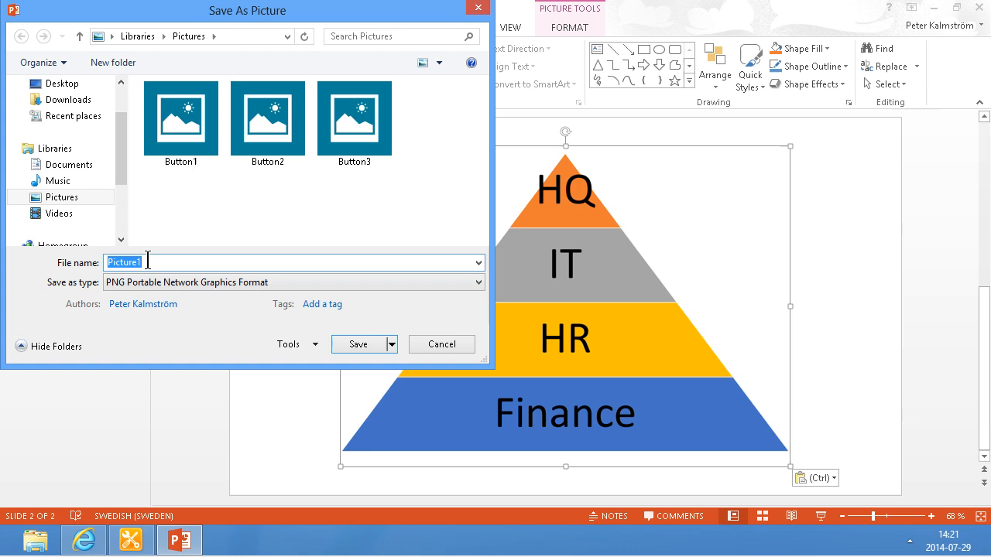
Step: Name the saved pyramid picture 'Pyramid'
{"action": "type", "text": "Pyram"}
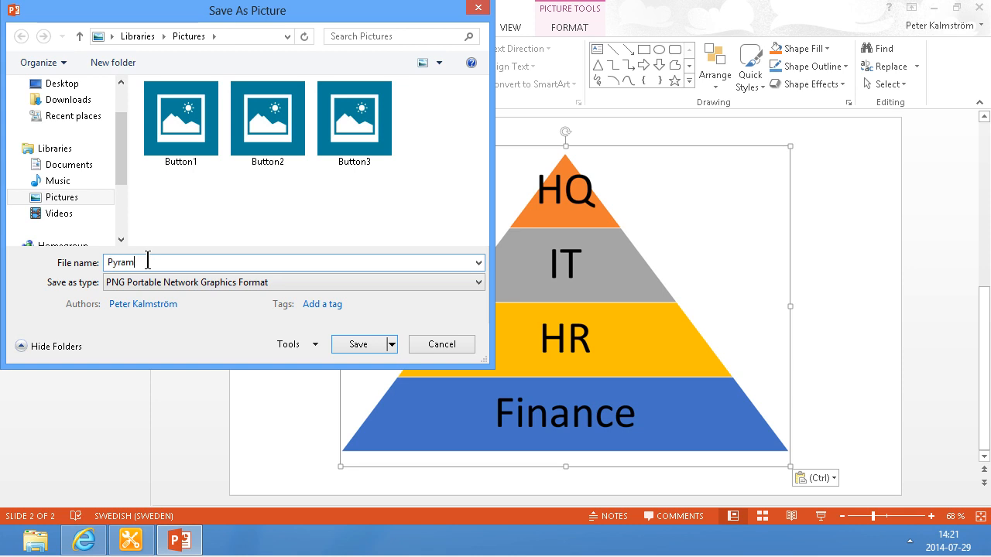
{"action": "type", "text": "id"}
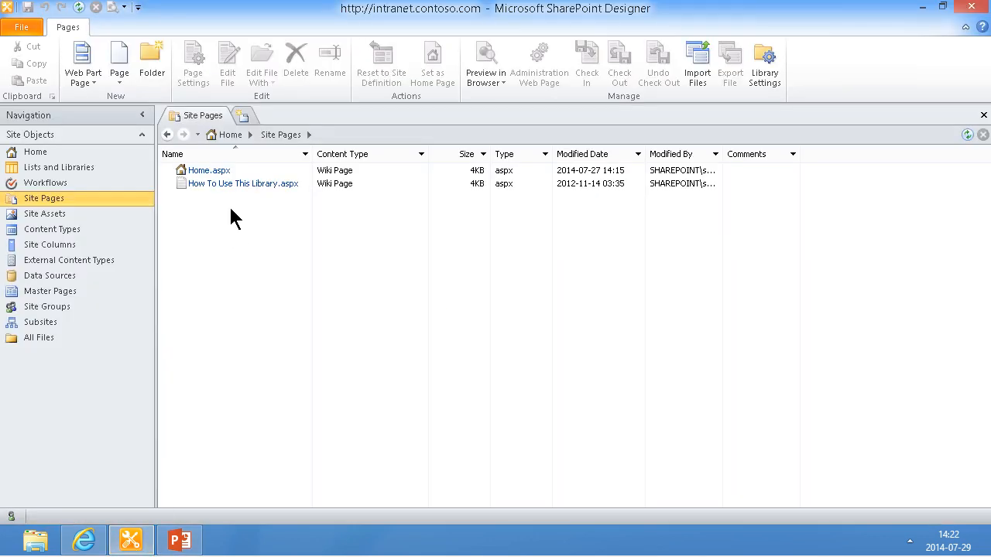
{"action": "mouse_move", "coordinate": [631, 27]}
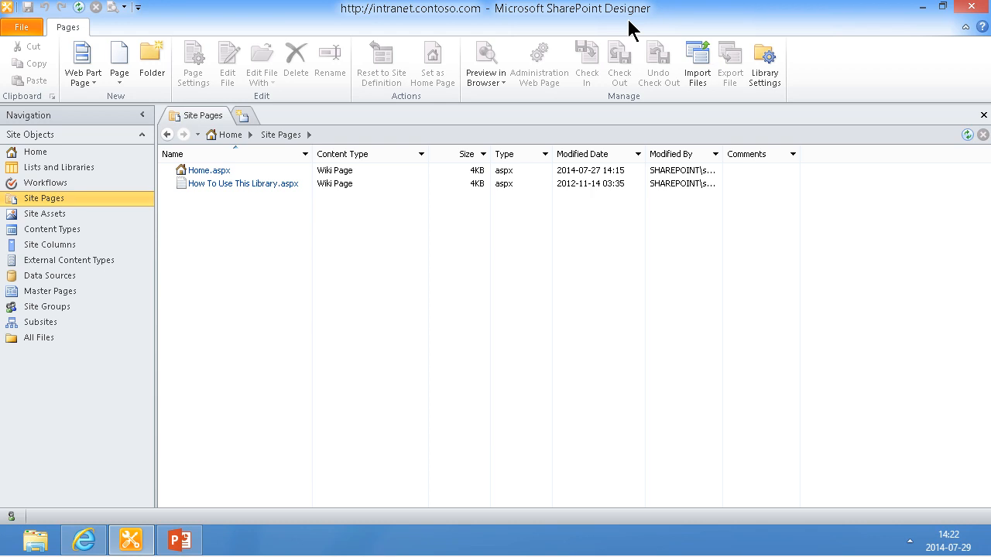
{"action": "mouse_move", "coordinate": [298, 228]}
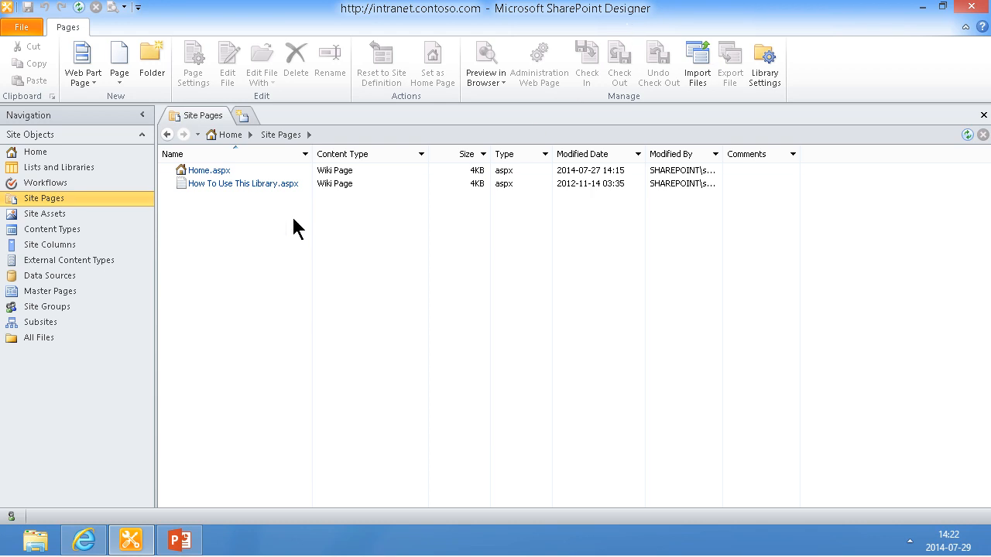
{"action": "mouse_move", "coordinate": [259, 209]}
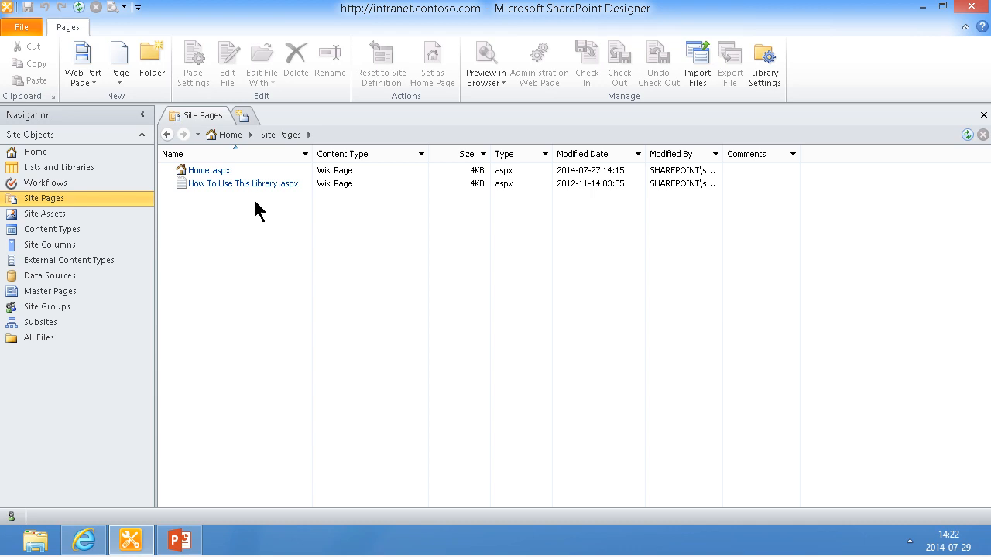
Step: Create Untitled_1.html as a blank HTML page in Site Pages and open its summary
{"action": "left_click", "coordinate": [119, 62]}
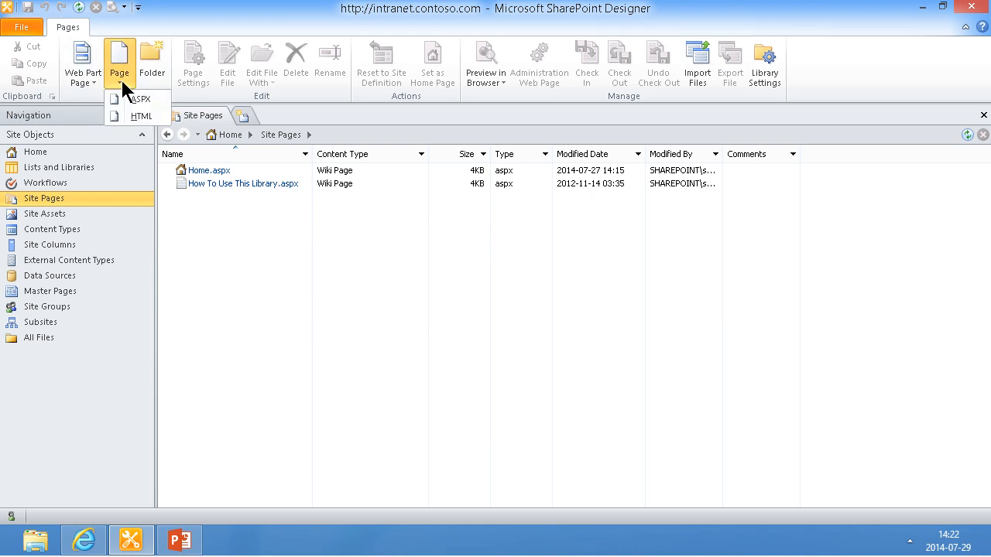
{"action": "mouse_move", "coordinate": [131, 116]}
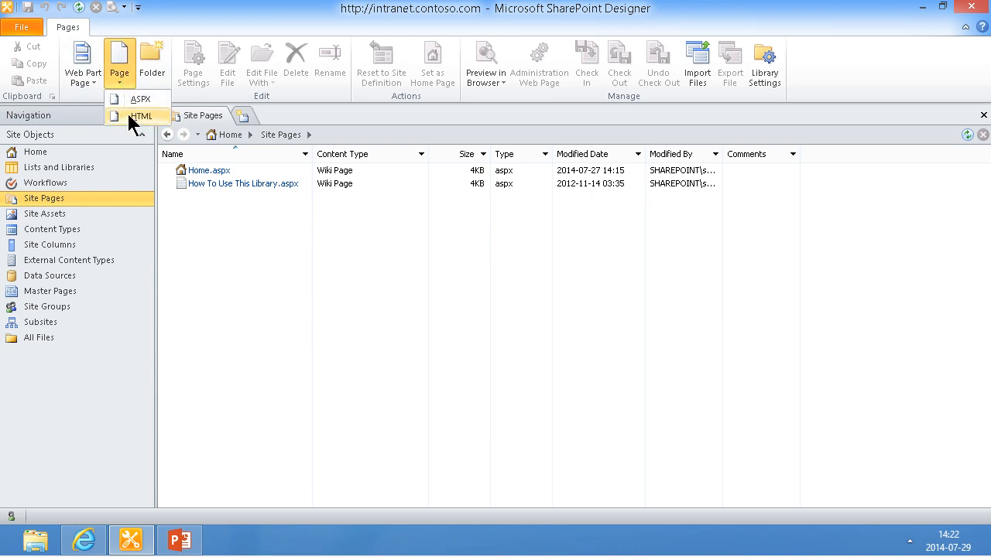
{"action": "left_click", "coordinate": [143, 115]}
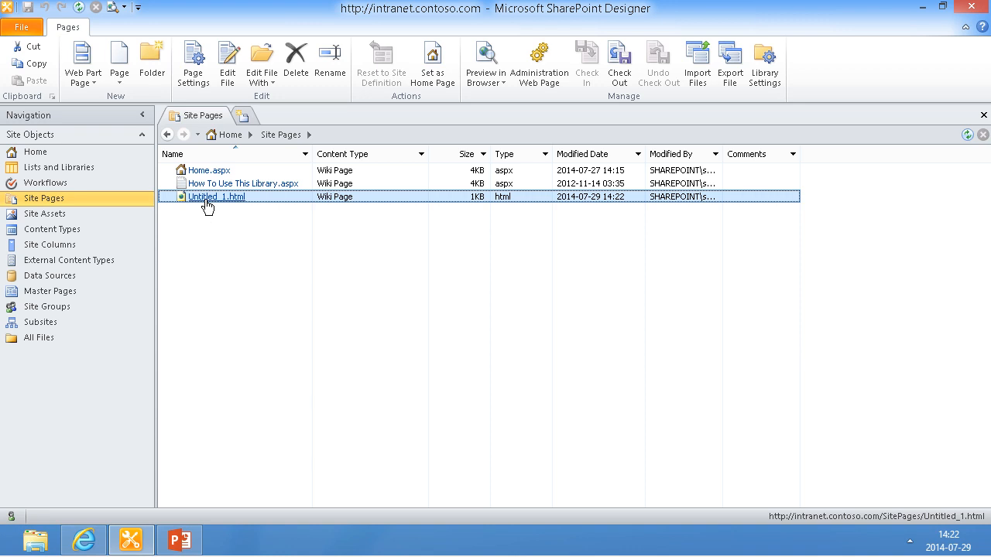
{"action": "double_click", "coordinate": [215, 196]}
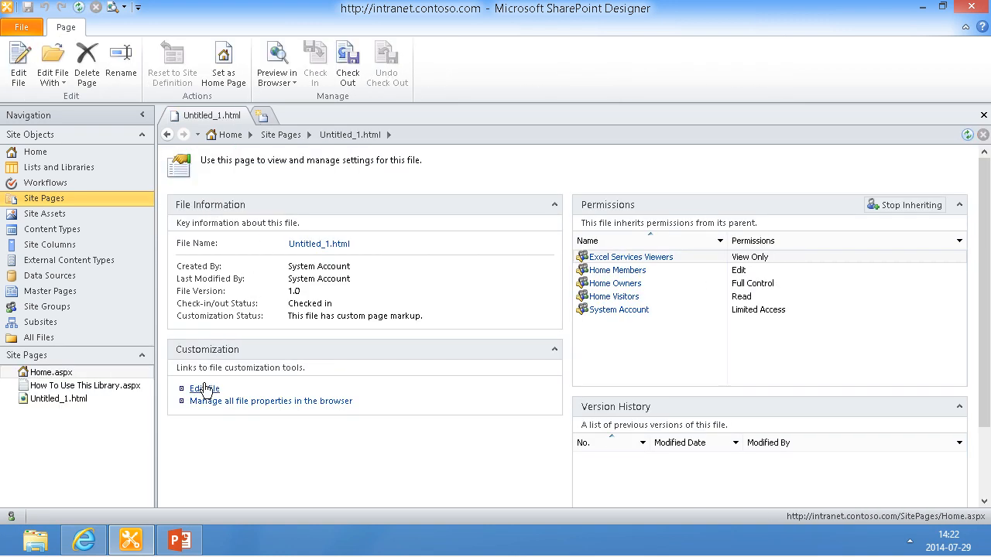
Step: Edit Untitled_1.html and insert the Pyramid picture from the Pictures library
{"action": "left_click", "coordinate": [203, 388]}
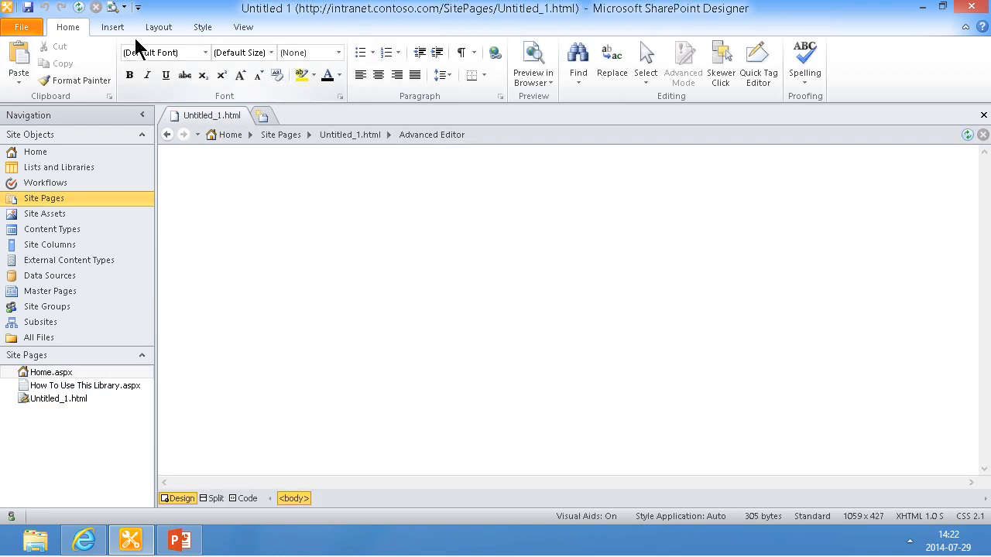
{"action": "left_click", "coordinate": [113, 27]}
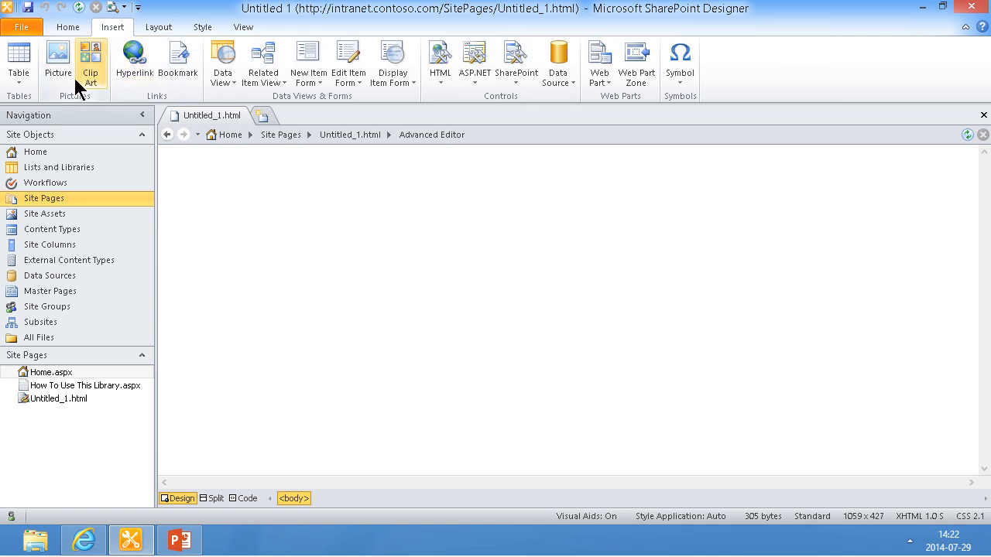
{"action": "left_click", "coordinate": [57, 58]}
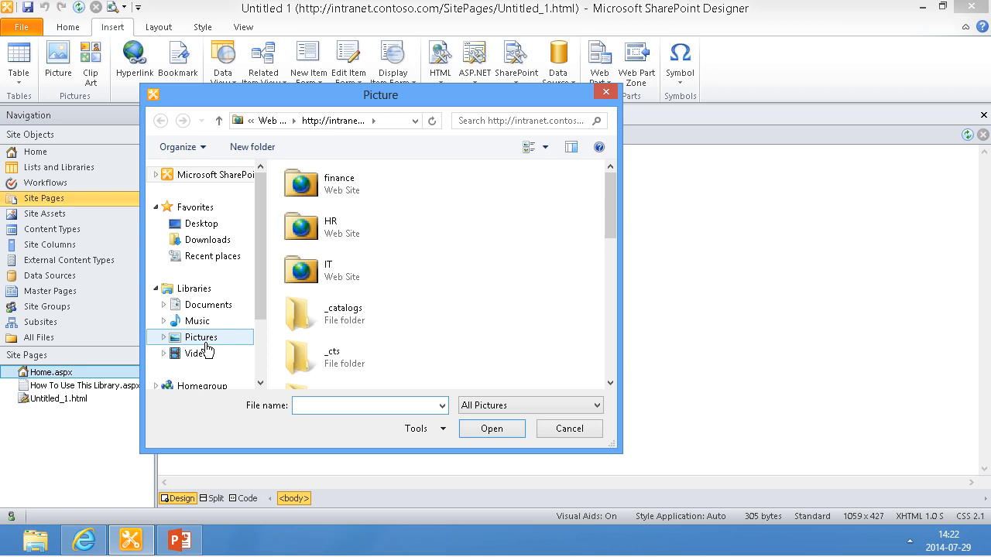
{"action": "double_click", "coordinate": [201, 337]}
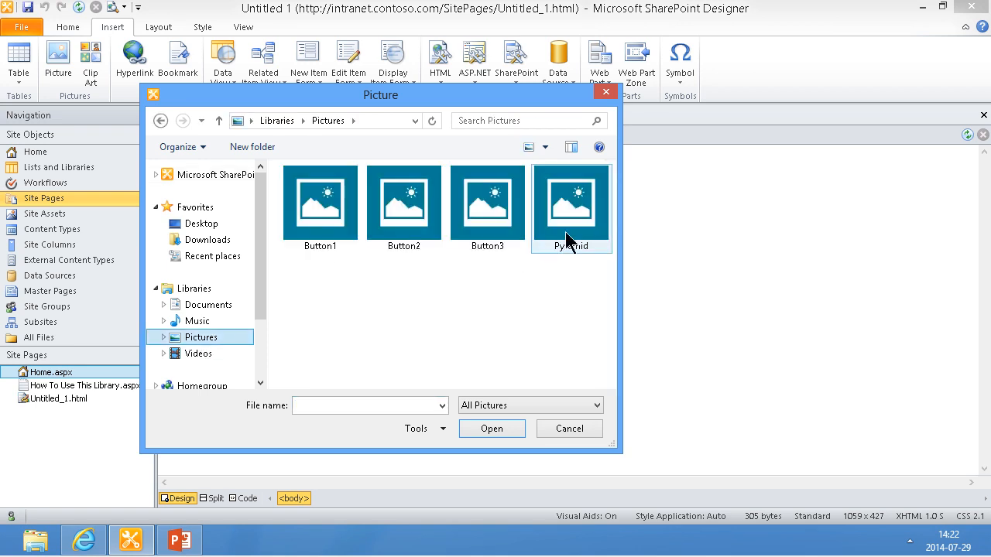
{"action": "left_click", "coordinate": [491, 428]}
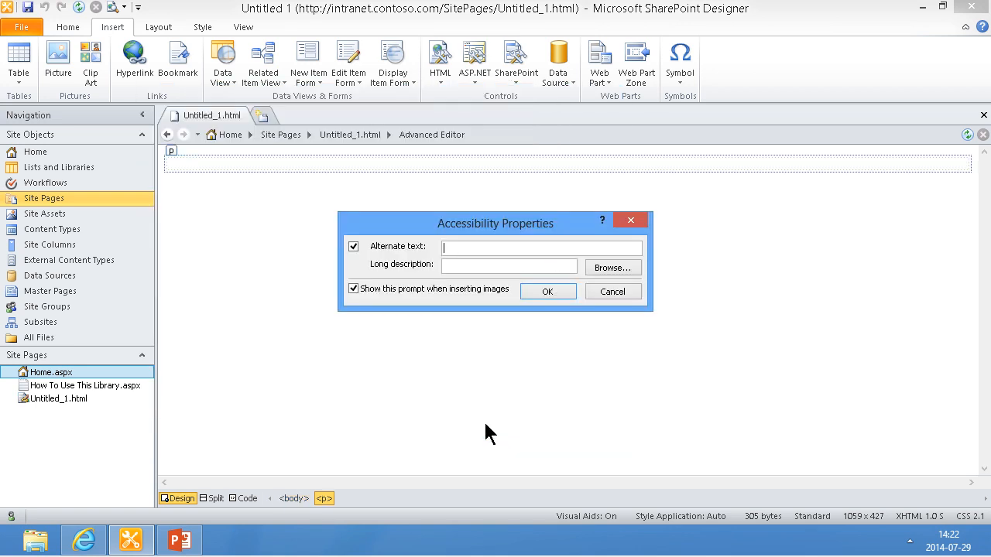
Step: Place the Pyramid image on the page and shrink it to 426 by 275 pixels
{"action": "left_click", "coordinate": [548, 291]}
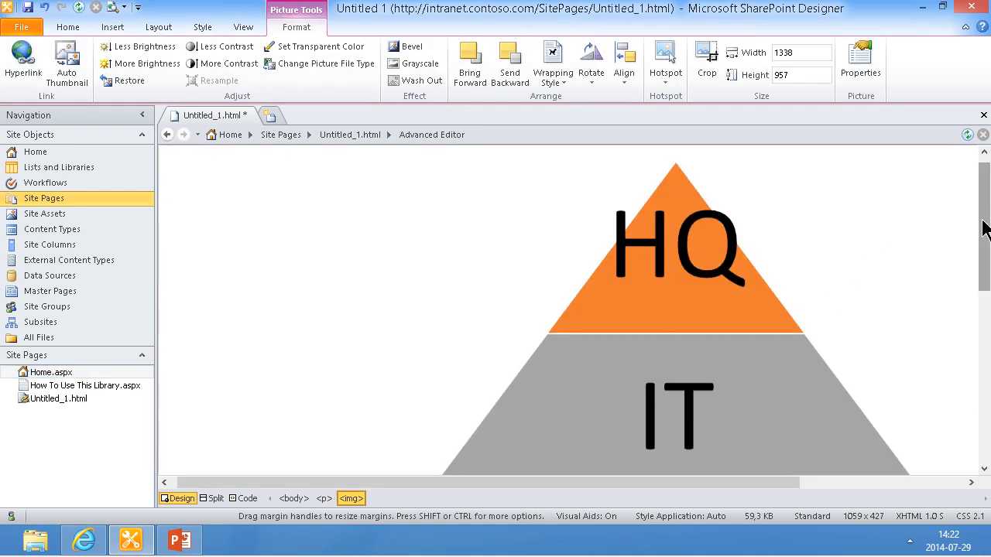
{"action": "scroll", "scroll_direction": "down", "scroll_amount": 3}
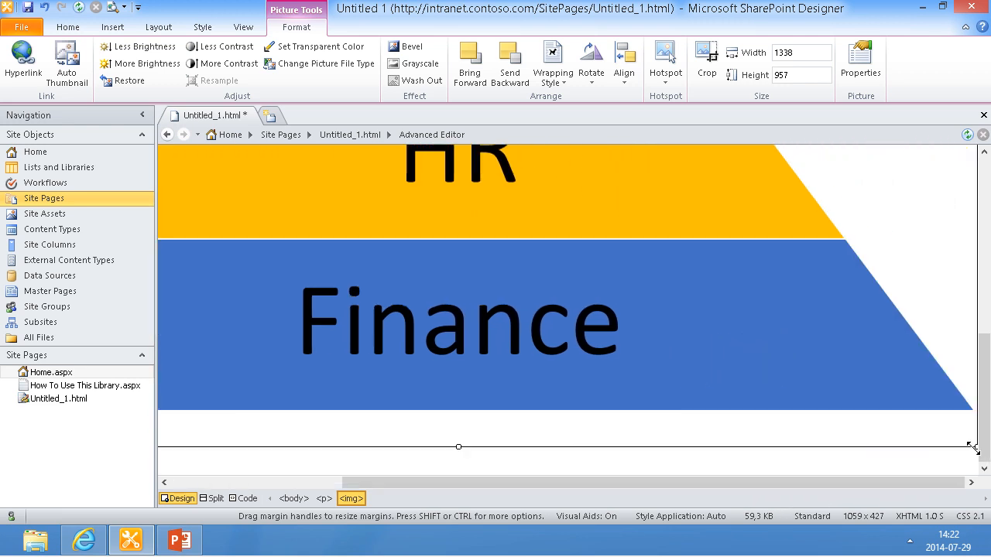
{"action": "left_click_drag", "start_coordinate": [972, 446], "coordinate": [496, 371]}
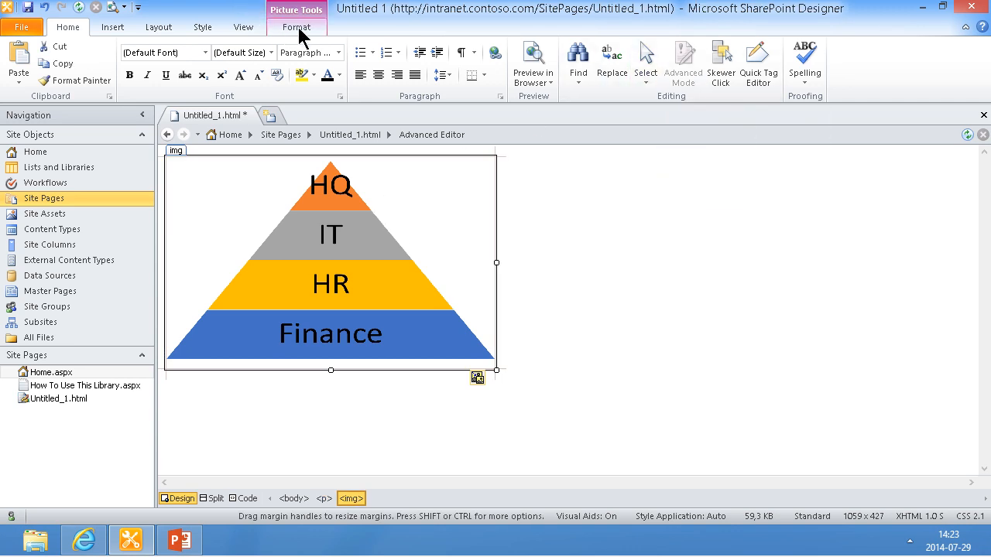
{"action": "left_click", "coordinate": [297, 27]}
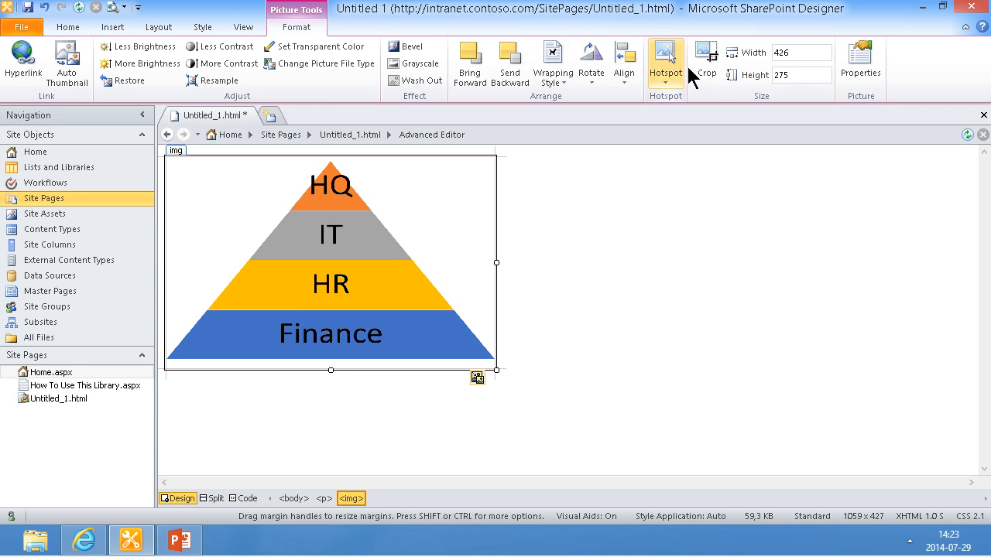
{"action": "left_click", "coordinate": [664, 62]}
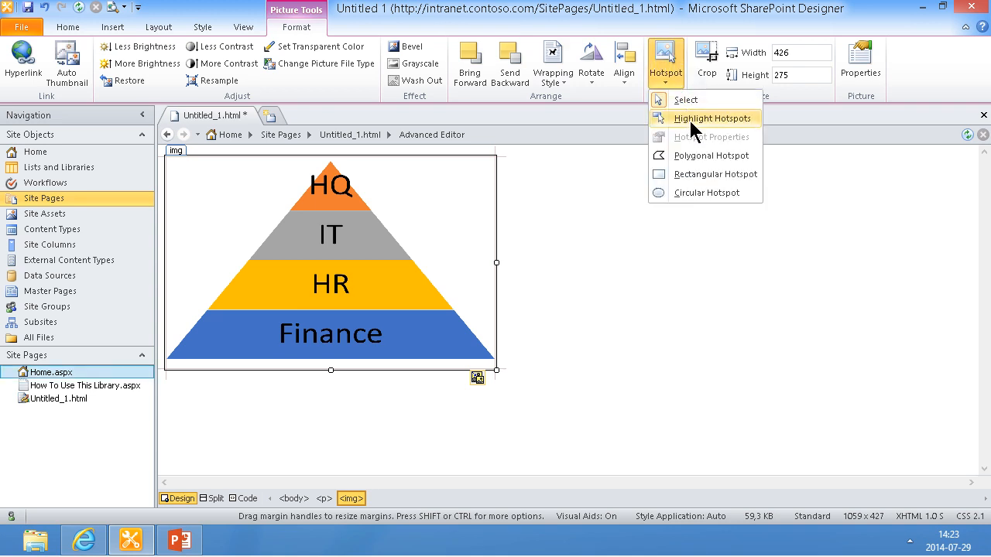
{"action": "mouse_move", "coordinate": [695, 173]}
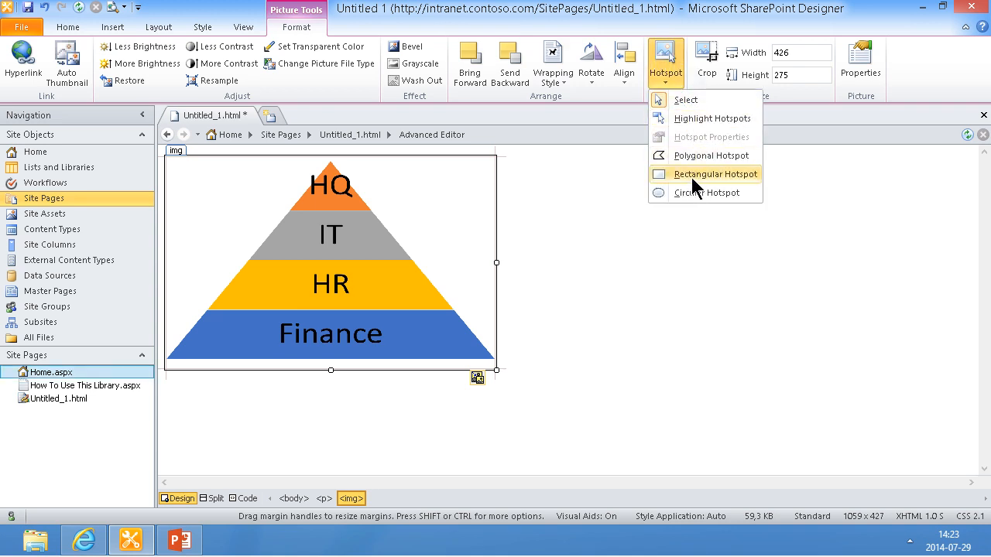
{"action": "left_click", "coordinate": [713, 174]}
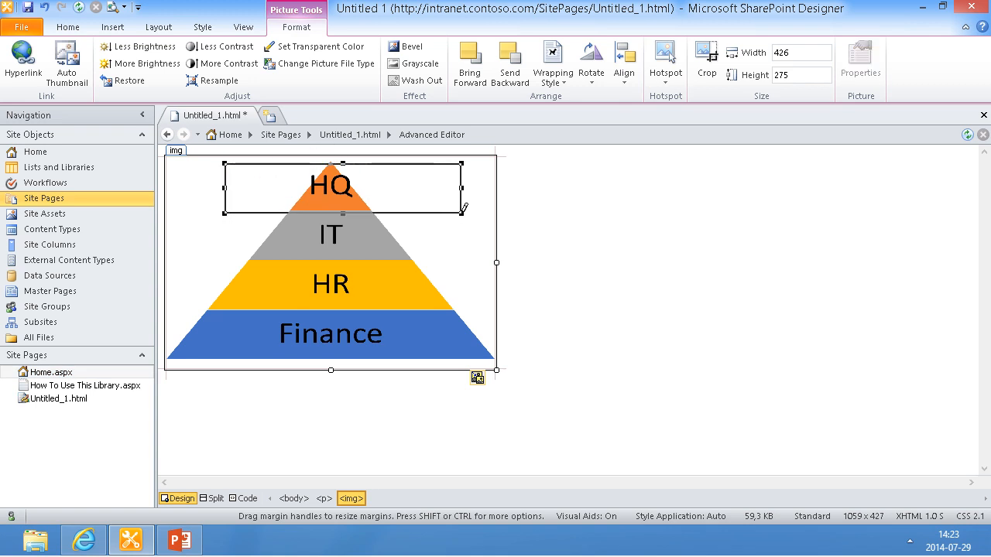
{"action": "left_click", "coordinate": [23, 62]}
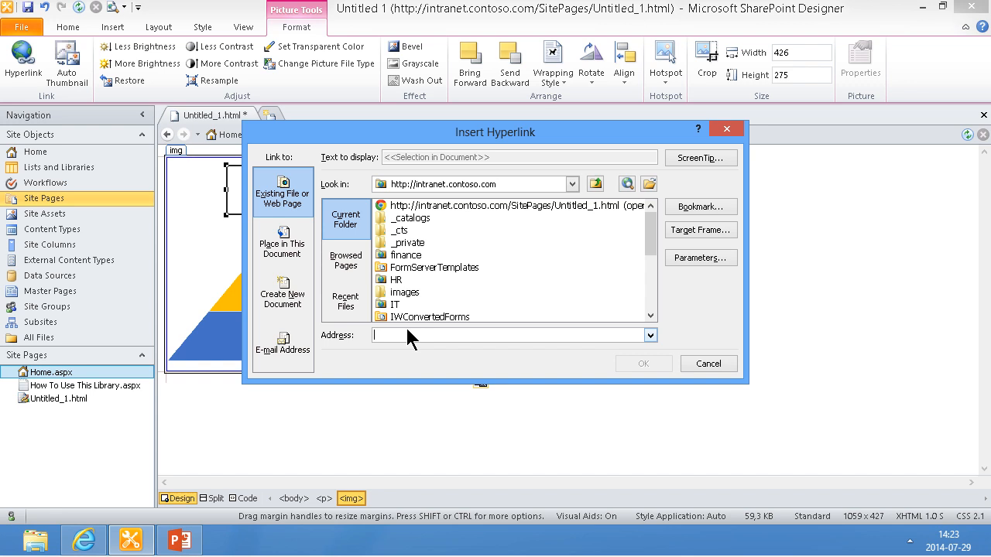
{"action": "left_click", "coordinate": [503, 205]}
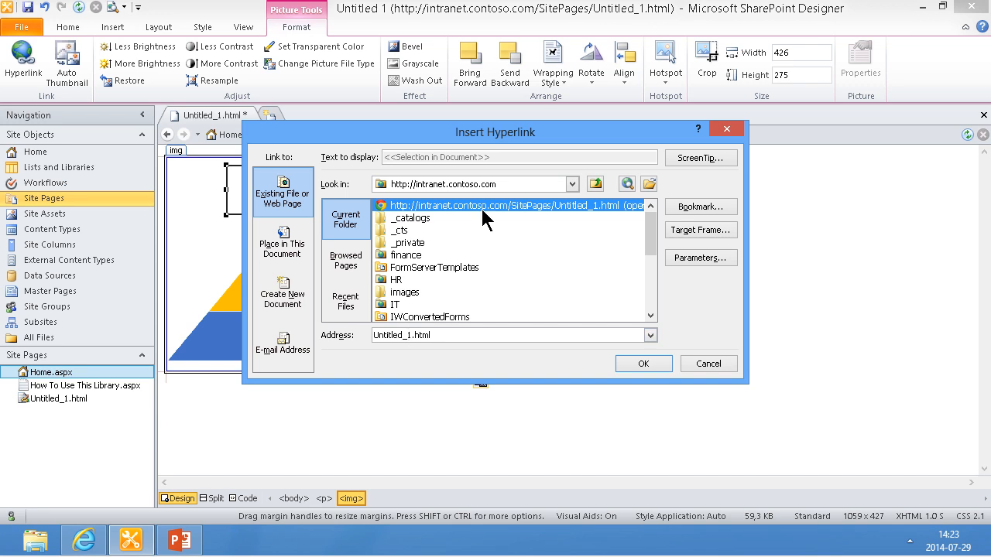
{"action": "left_click", "coordinate": [511, 335]}
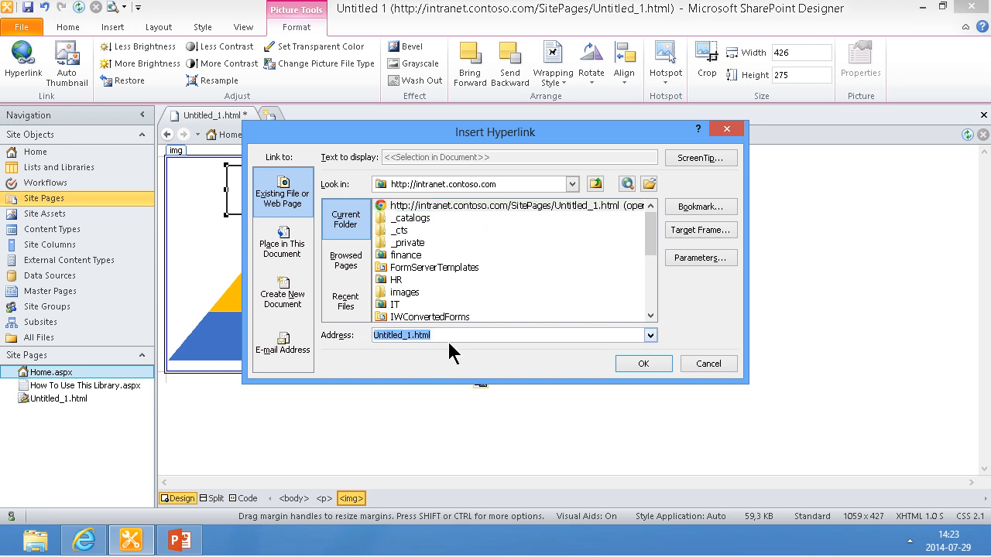
{"action": "type", "text": "http://www.kalmstrom.com/"}
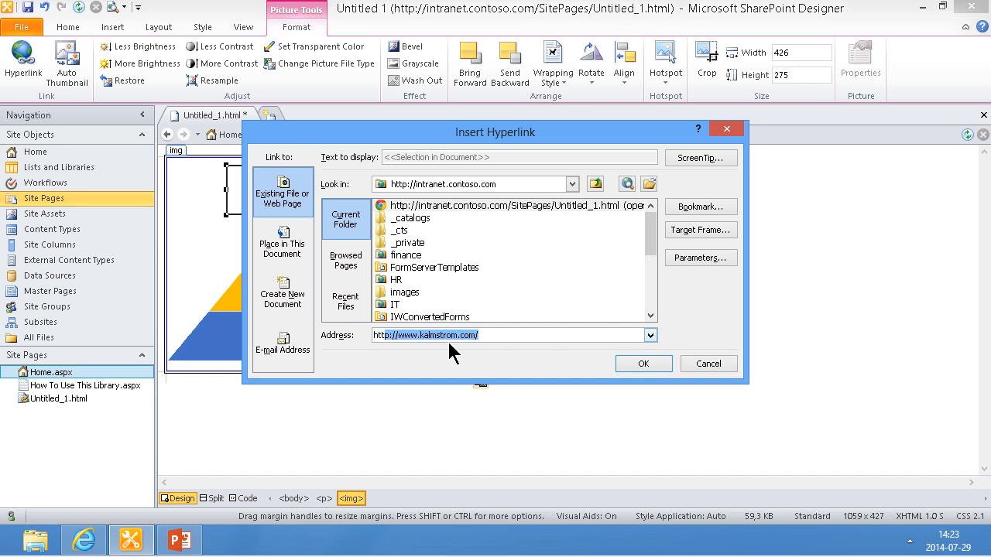
{"action": "double_click", "coordinate": [410, 335]}
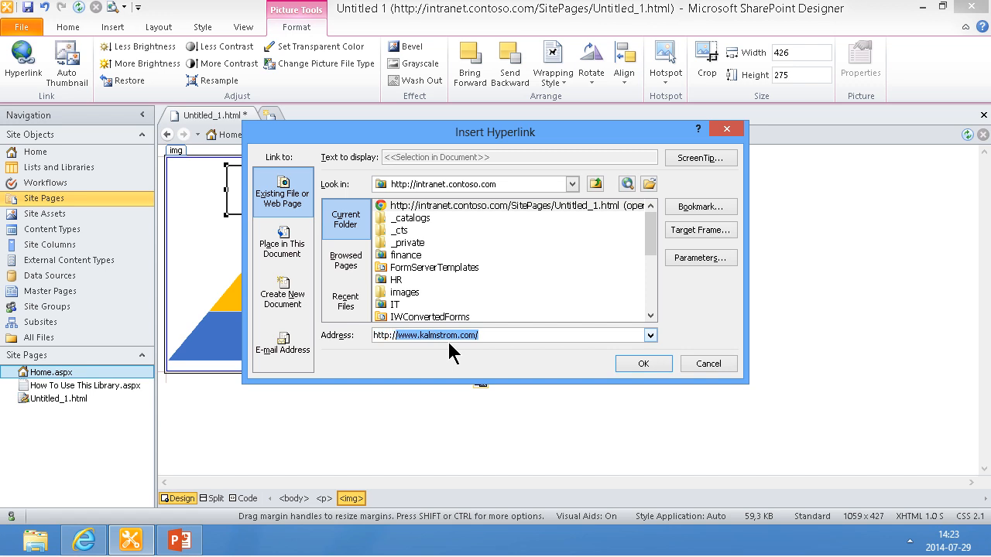
{"action": "type", "text": "http://intranet.contoso.com/finance/SitePages/Home.aspx"}
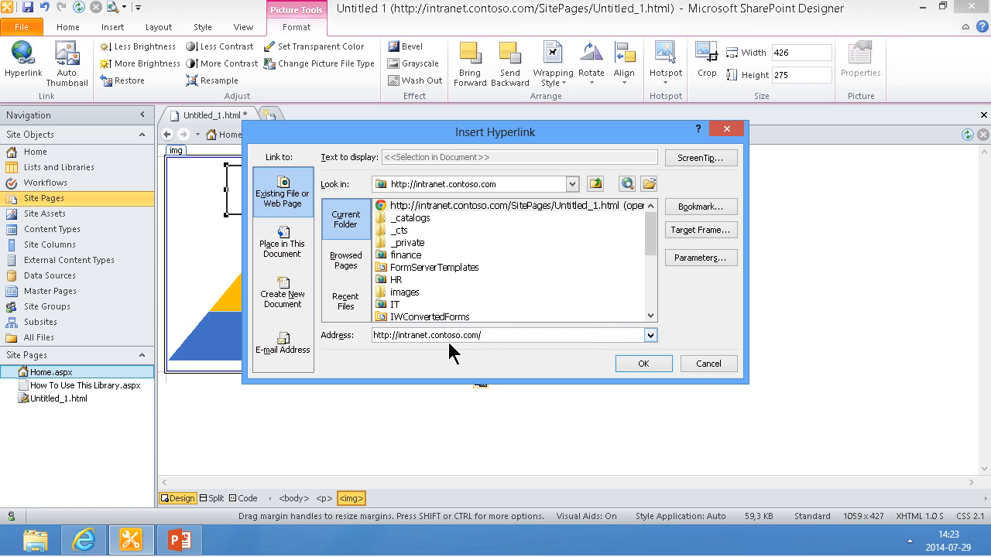
{"action": "left_click", "coordinate": [707, 363]}
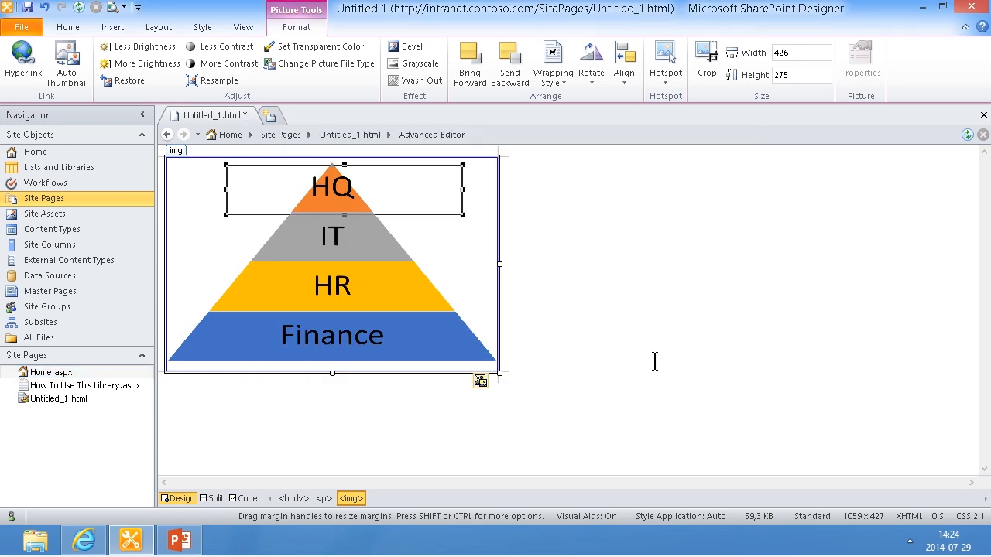
{"action": "left_click", "coordinate": [665, 62]}
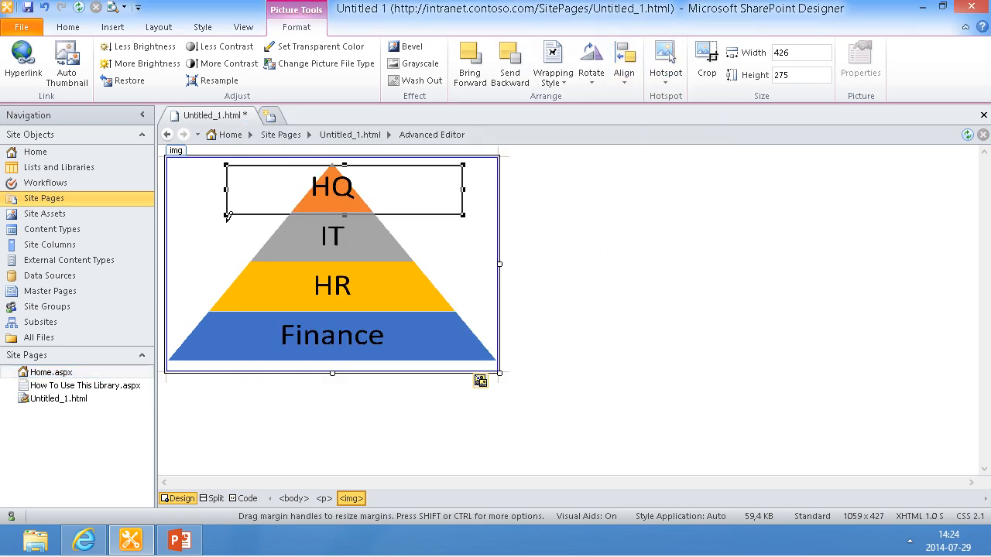
{"action": "left_click", "coordinate": [332, 237]}
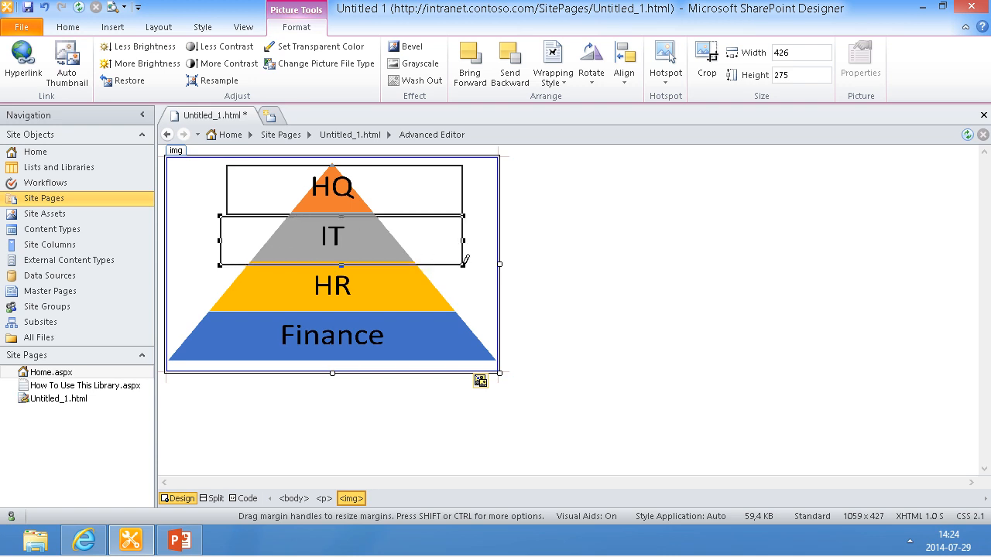
{"action": "left_click", "coordinate": [24, 62]}
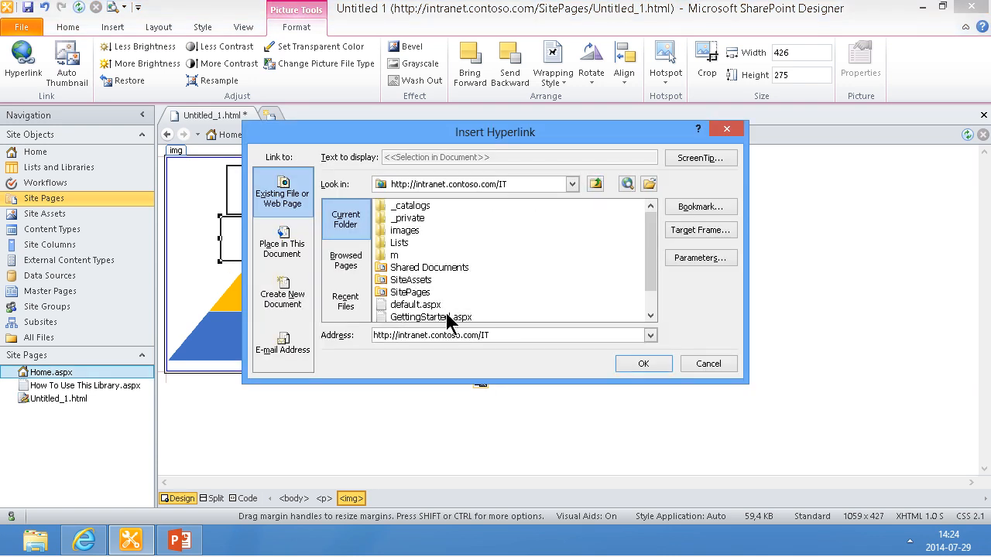
{"action": "left_click", "coordinate": [707, 364]}
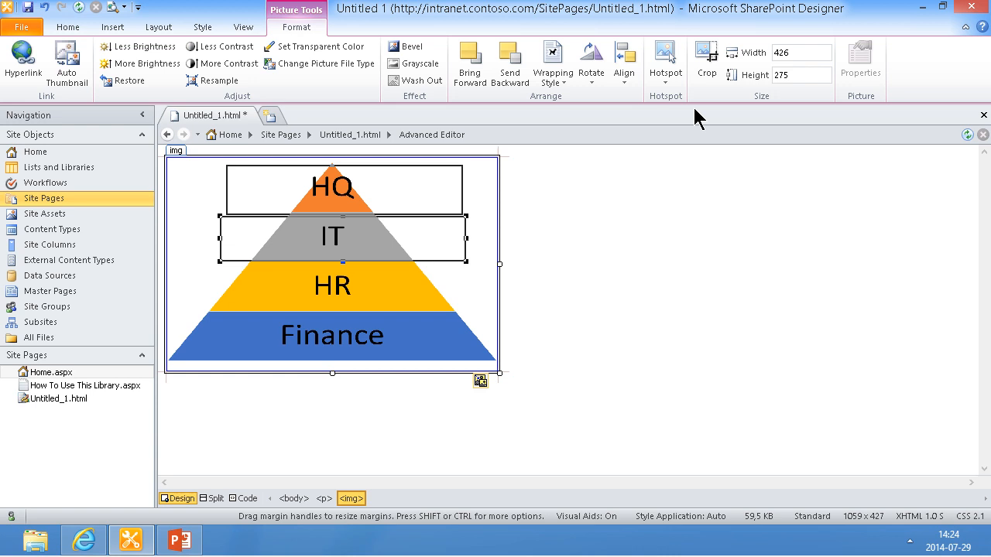
{"action": "left_click", "coordinate": [665, 58]}
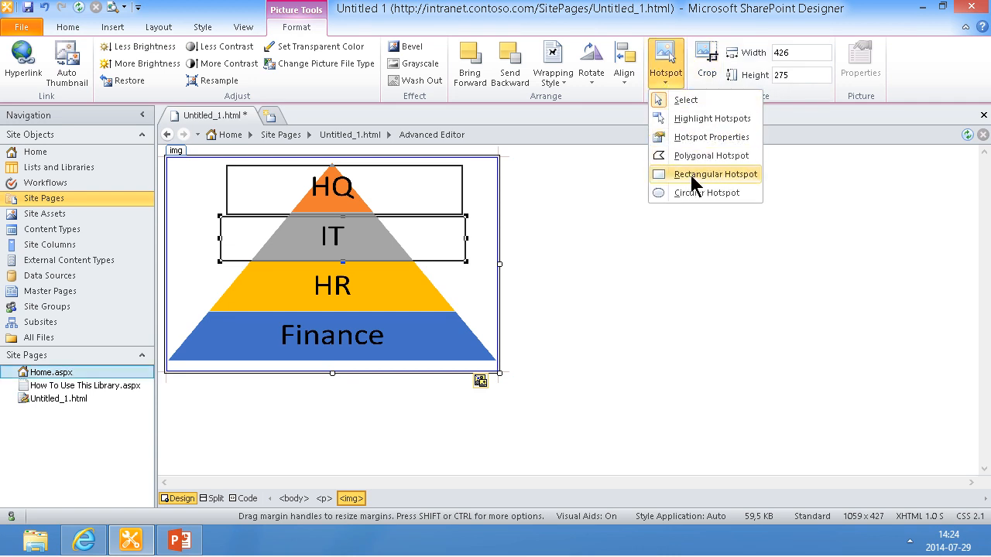
{"action": "left_click", "coordinate": [714, 173]}
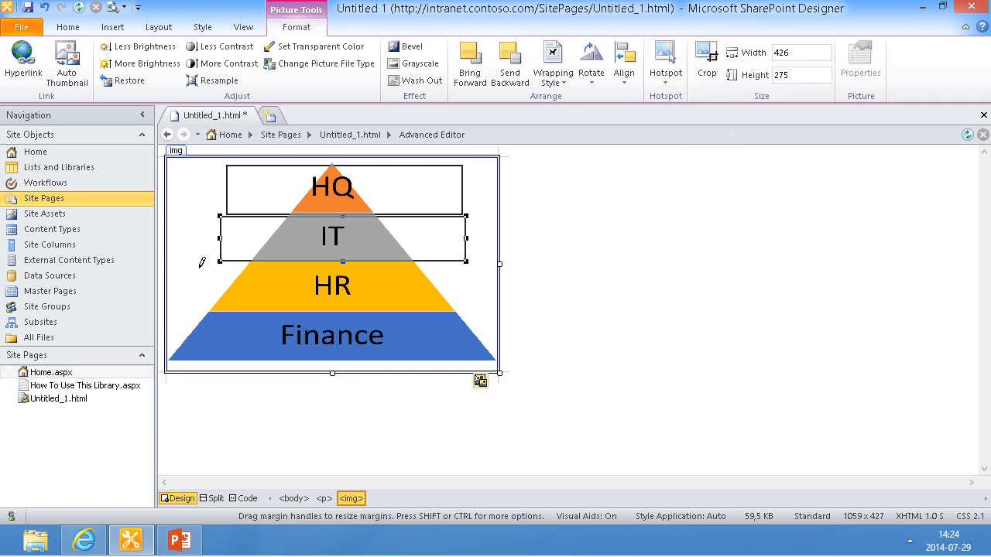
{"action": "left_click", "coordinate": [332, 286]}
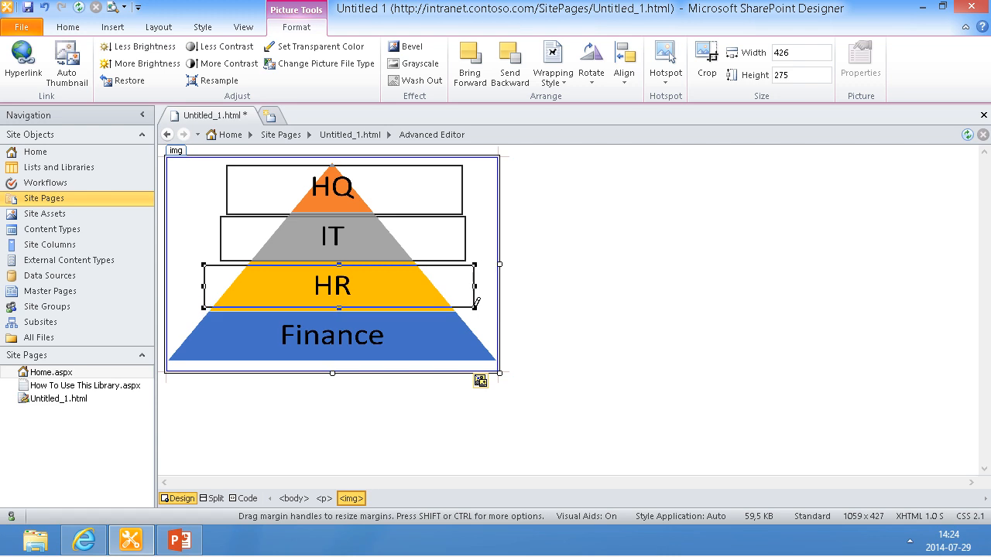
{"action": "left_click", "coordinate": [24, 62]}
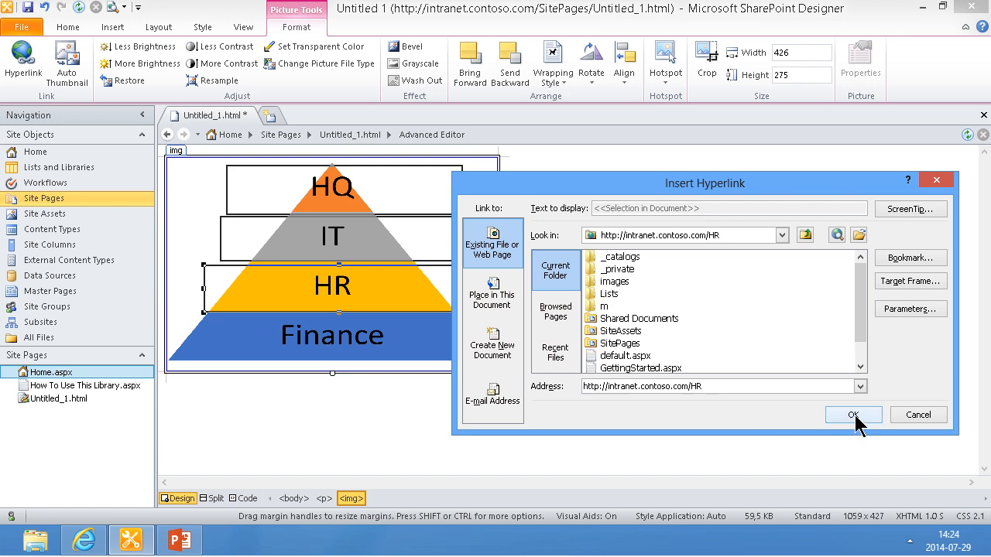
{"action": "left_click", "coordinate": [852, 415]}
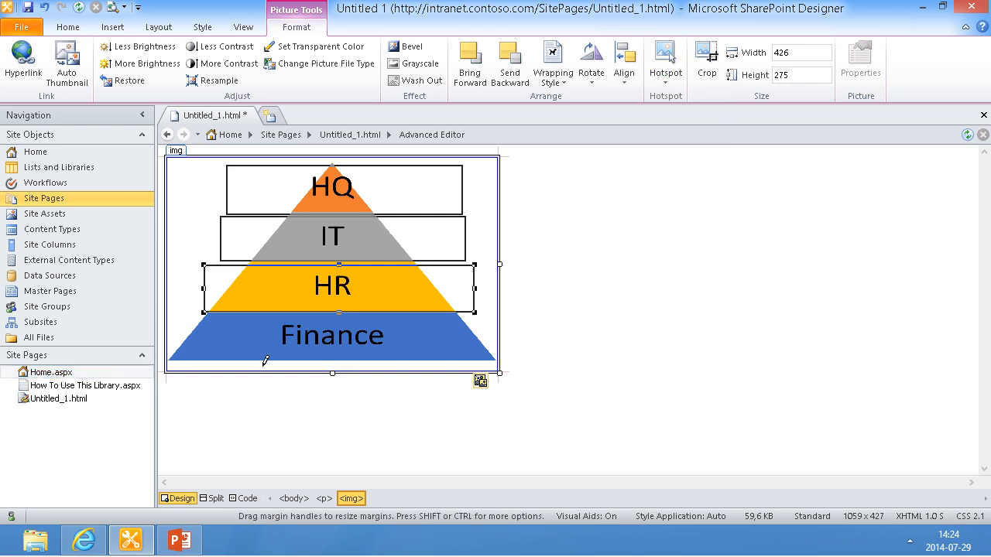
Step: Draw a rectangular hotspot on the Finance layer and link it to the finance site
{"action": "left_click", "coordinate": [331, 335]}
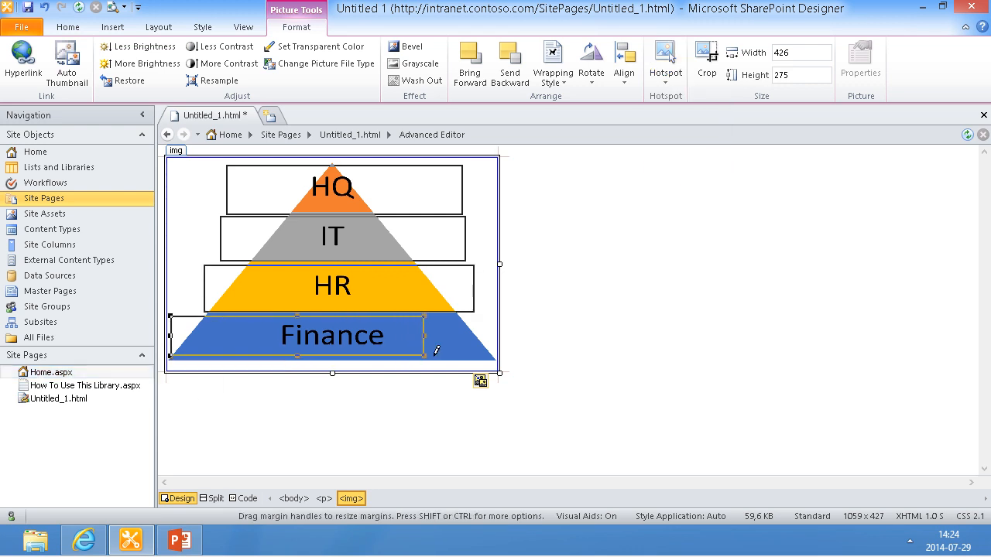
{"action": "left_click", "coordinate": [24, 62]}
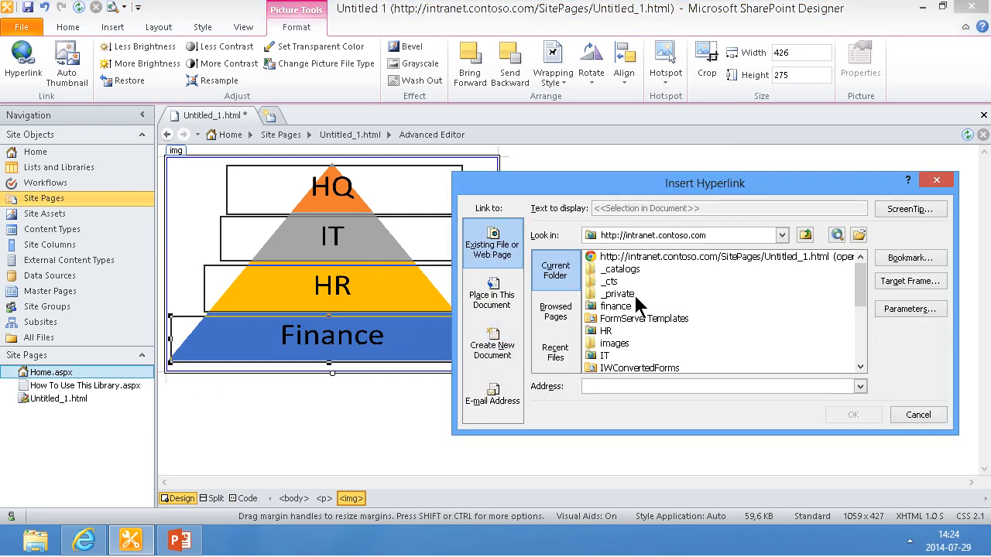
{"action": "left_click", "coordinate": [918, 415]}
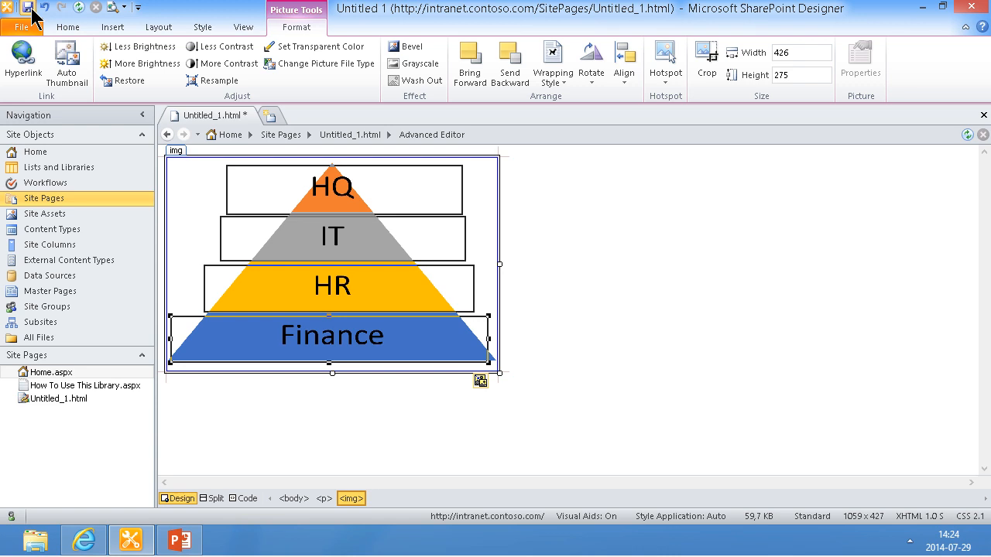
Step: Save Untitled_1.html with Pyramid.png embedded in SiteAssets, then view its HTML code
{"action": "left_click", "coordinate": [30, 7]}
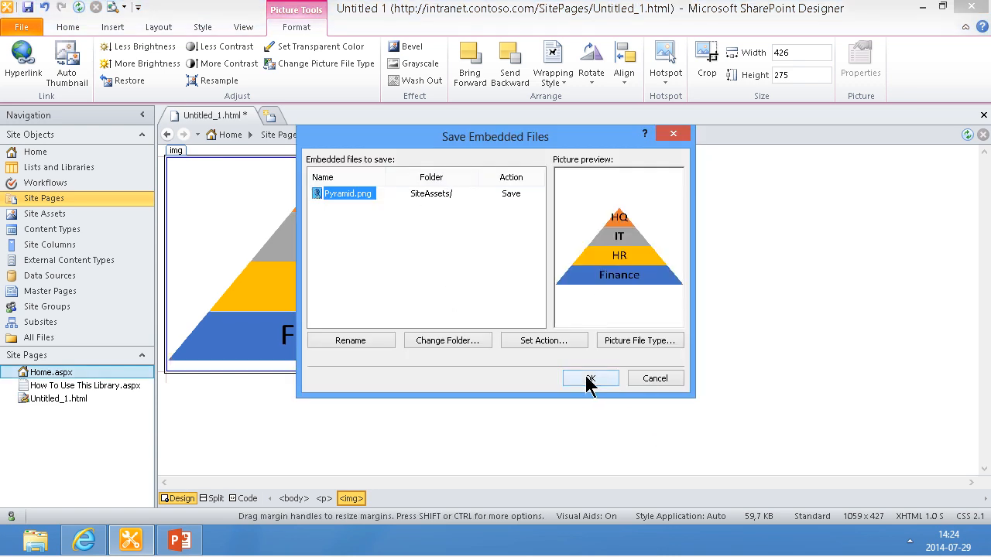
{"action": "left_click", "coordinate": [590, 378]}
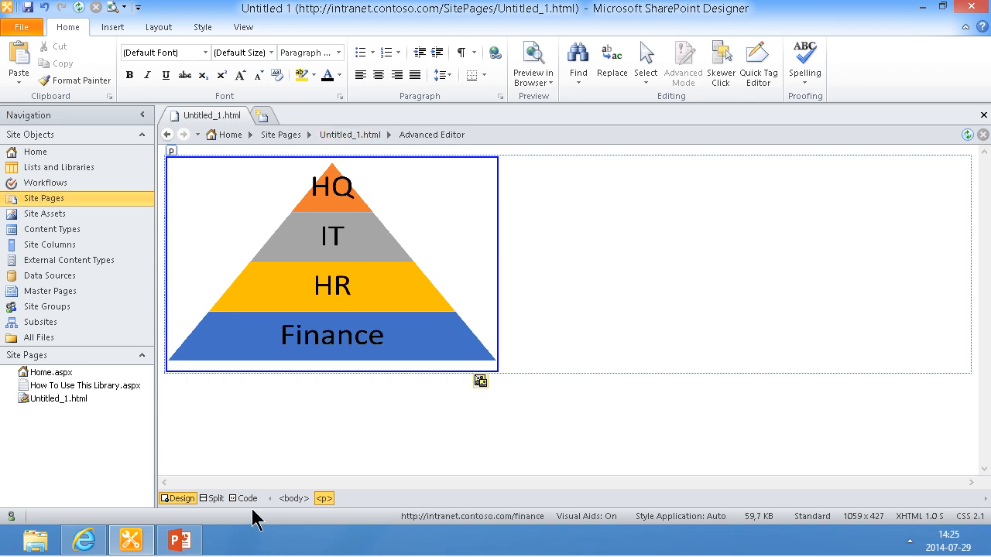
{"action": "left_click", "coordinate": [244, 497]}
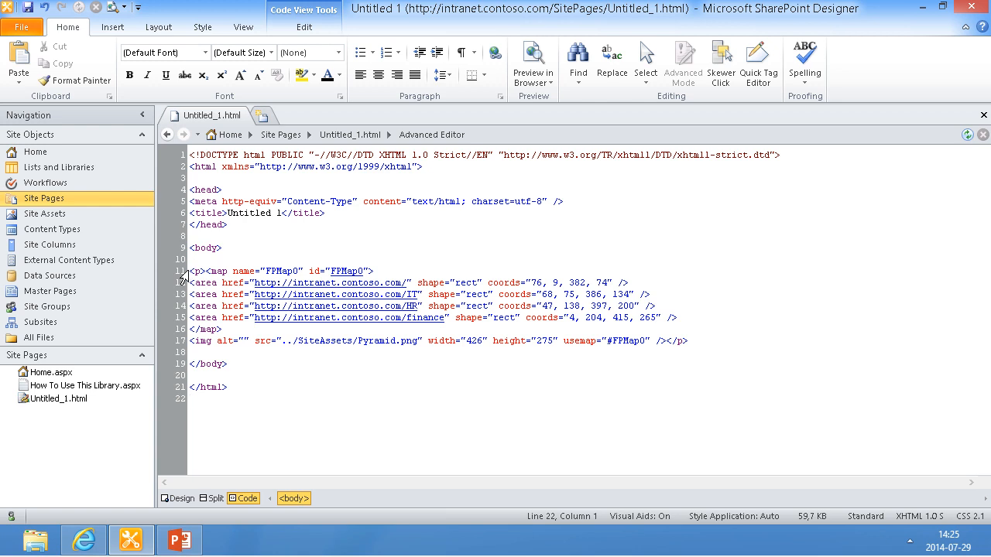
Step: Select the <map> through <img> lines for the pyramid image map in Code view
{"action": "left_click_drag", "start_coordinate": [186, 271], "coordinate": [358, 341]}
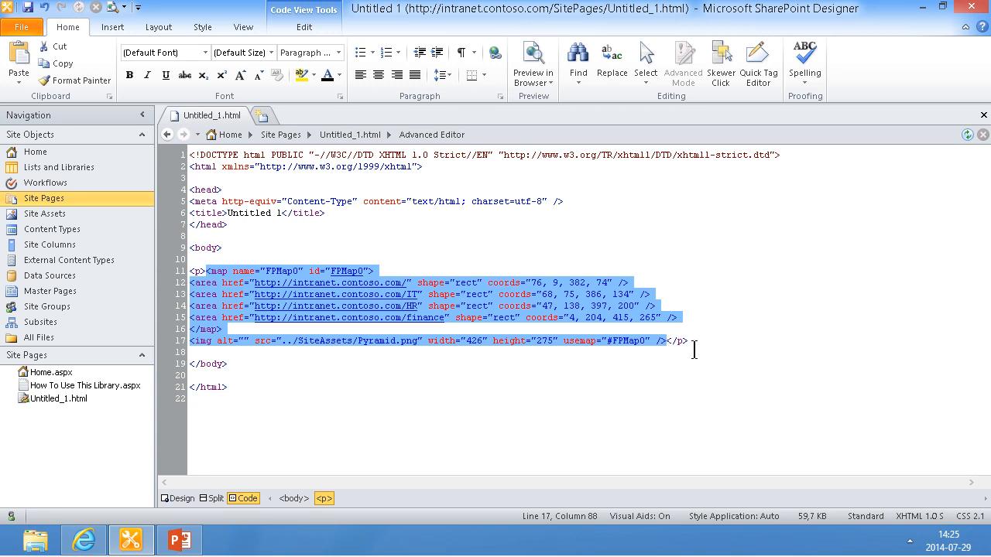
{"action": "mouse_move", "coordinate": [436, 311]}
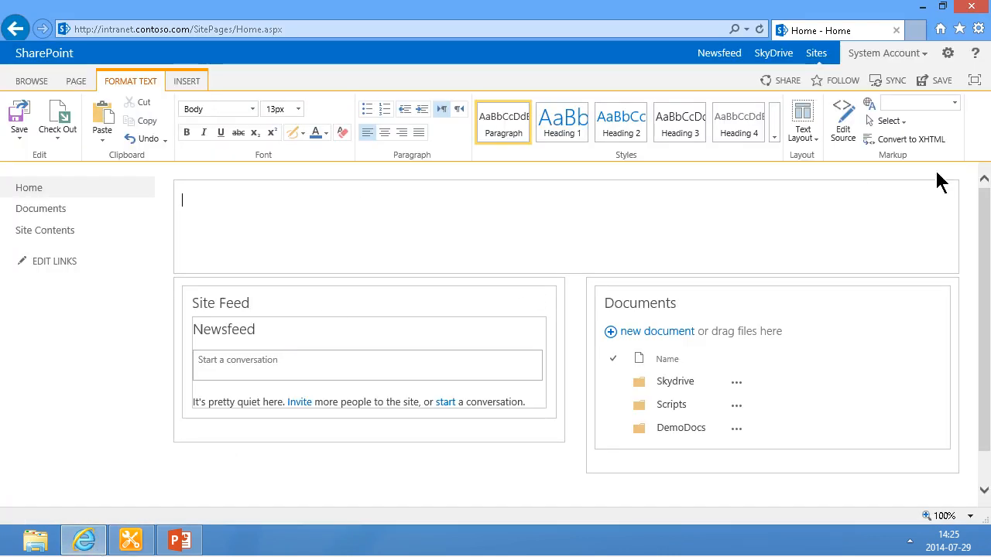
Step: Paste the copied map and img code into the home page's HTML source and apply it
{"action": "left_click", "coordinate": [842, 123]}
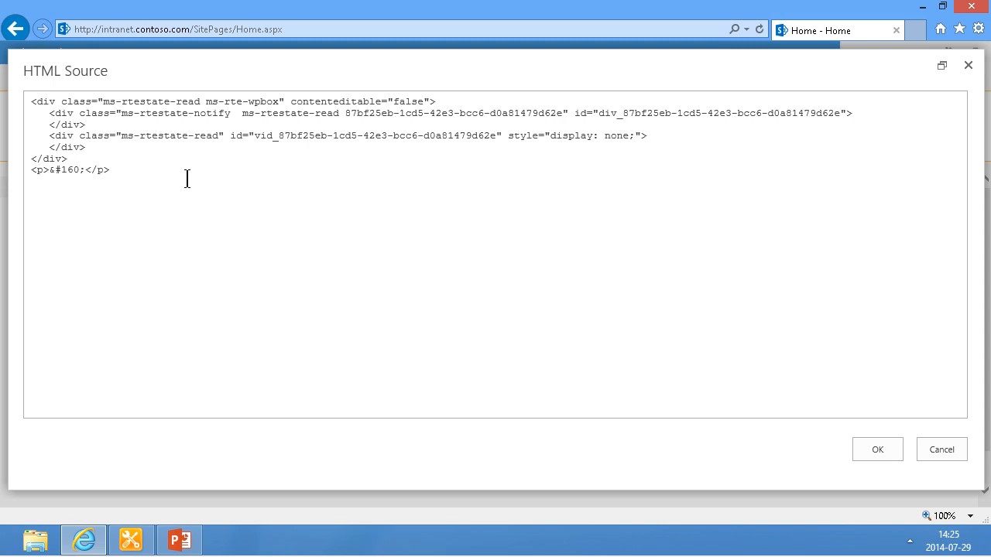
{"action": "key", "text": "ctrl+a"}
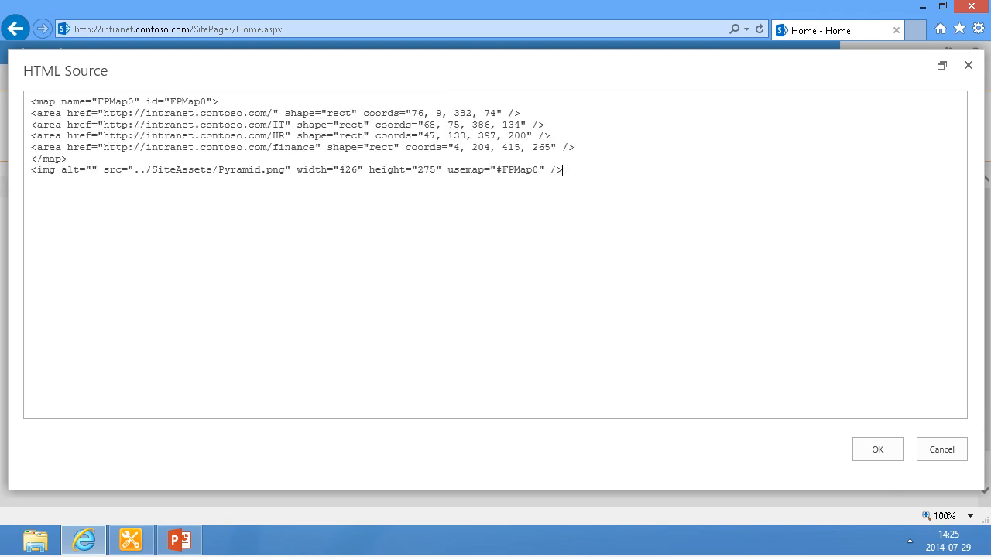
{"action": "left_click", "coordinate": [877, 449]}
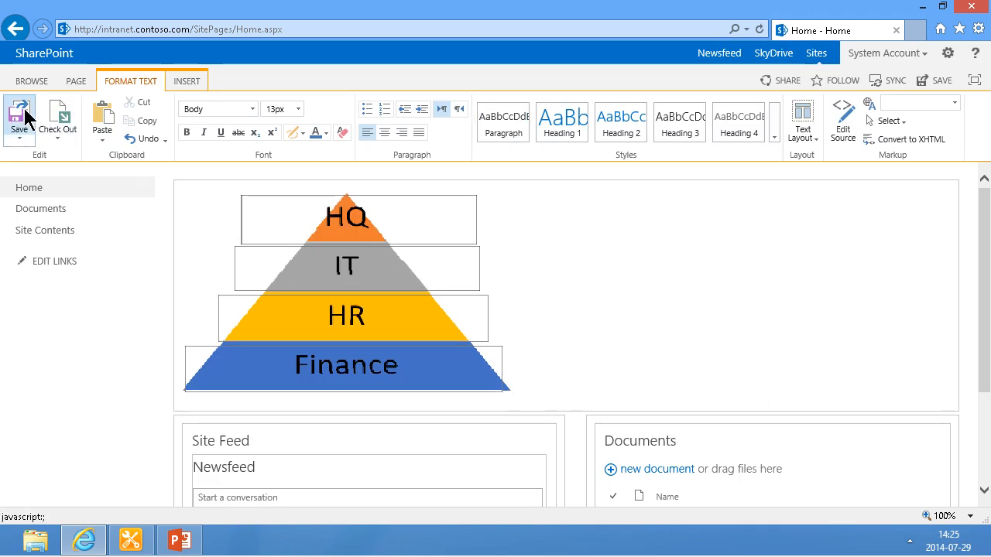
Step: Save the home page, then test the IT and HR layer links, returning Home each time
{"action": "left_click", "coordinate": [19, 116]}
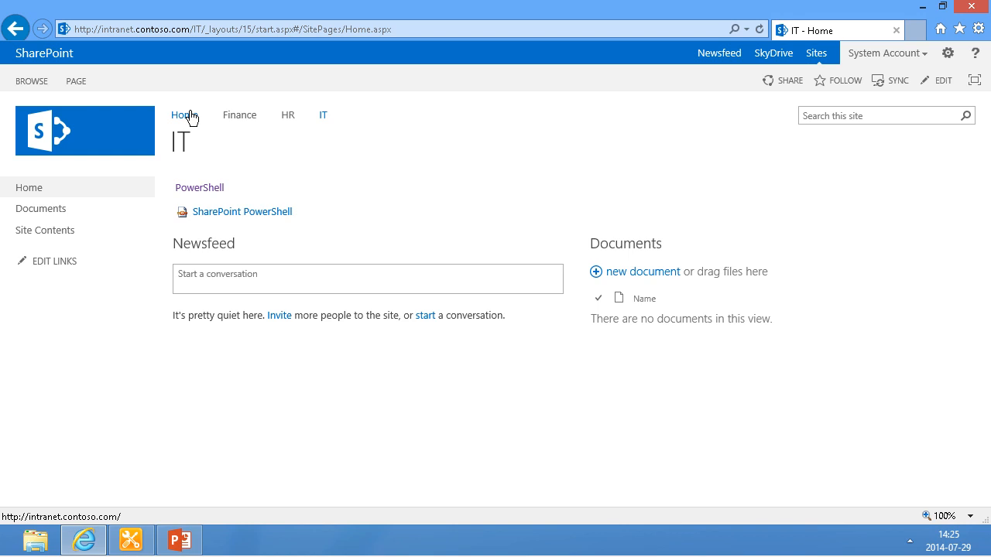
{"action": "left_click", "coordinate": [184, 114]}
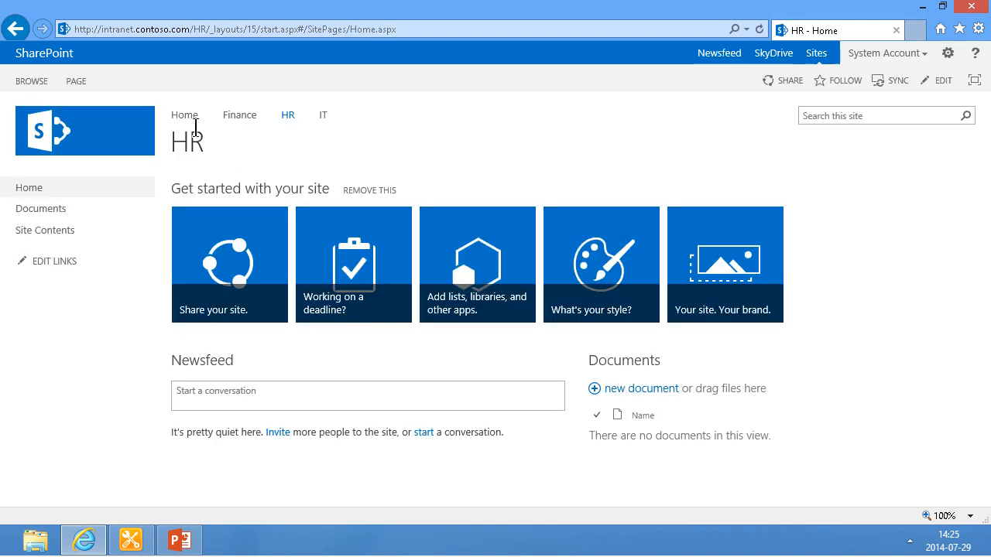
{"action": "left_click", "coordinate": [185, 114]}
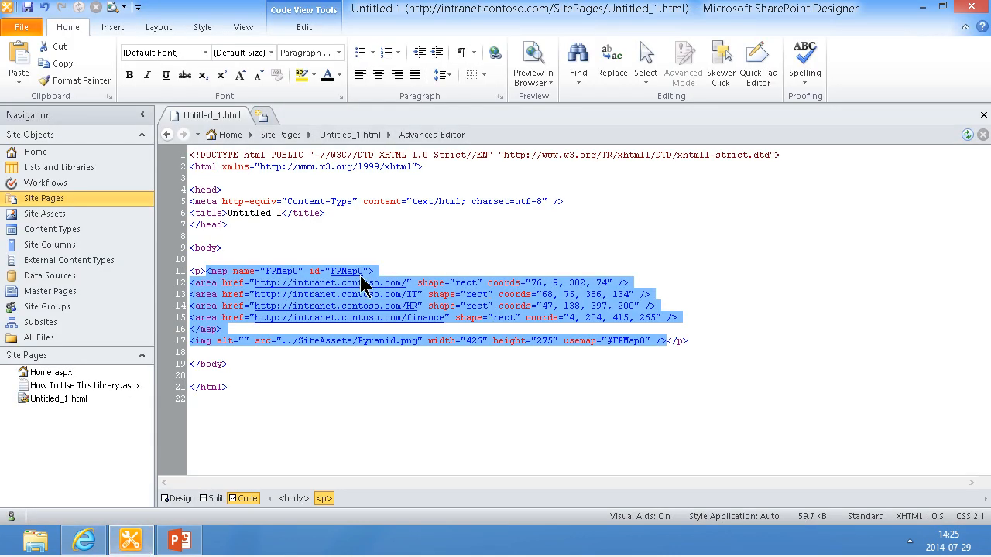
{"action": "mouse_move", "coordinate": [467, 299]}
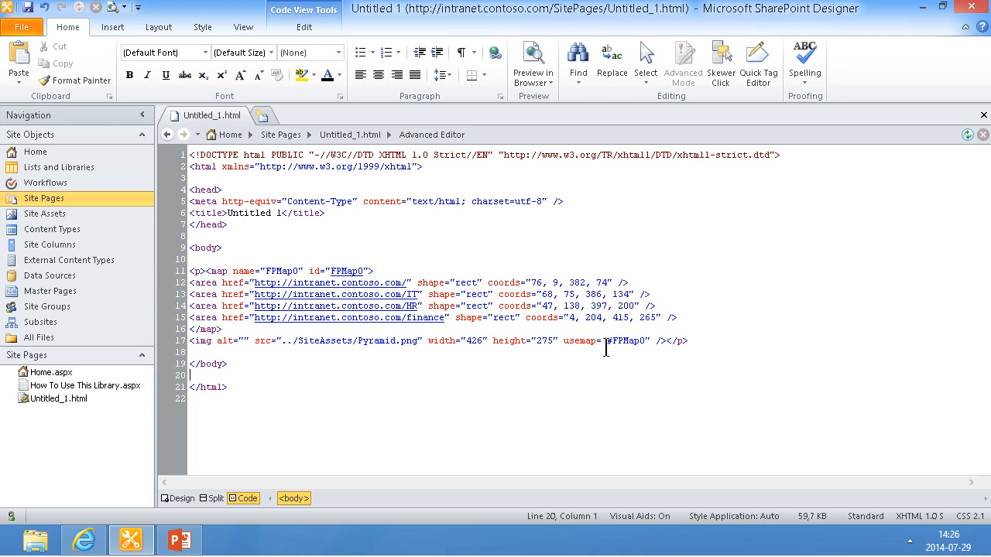
{"action": "mouse_move", "coordinate": [406, 333]}
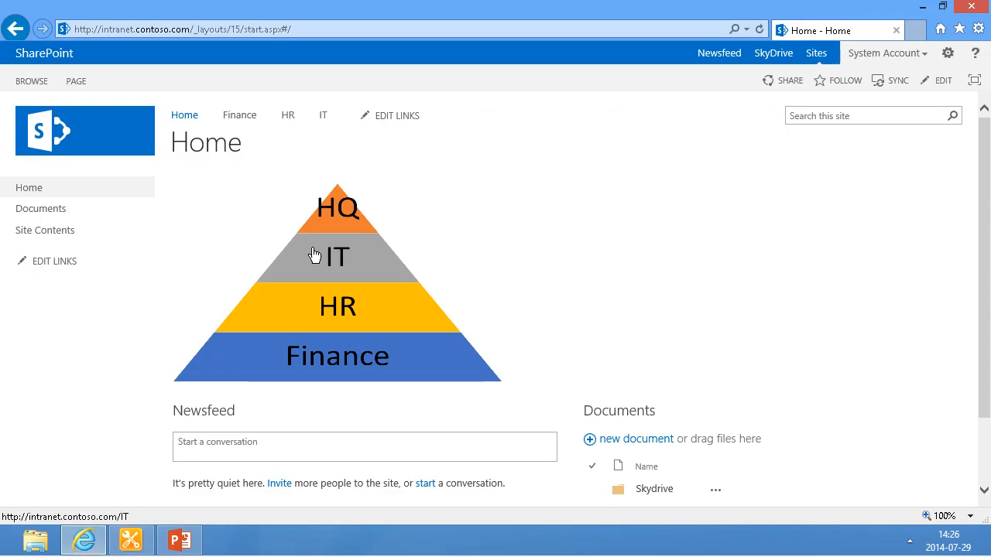
{"action": "mouse_move", "coordinate": [336, 319]}
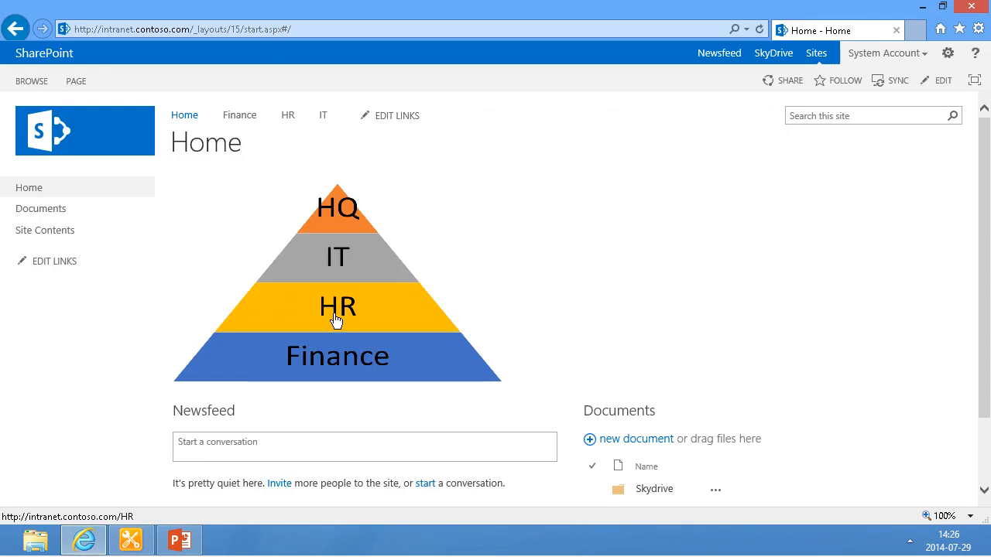